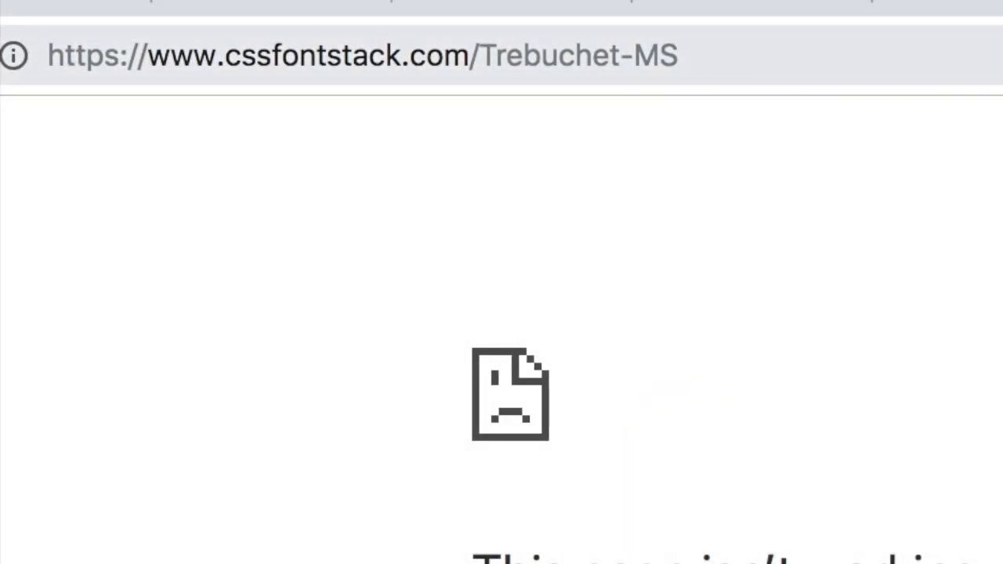
Search Google for 'google cloud platform' from the address bar and scan the results
left_click(361, 55)
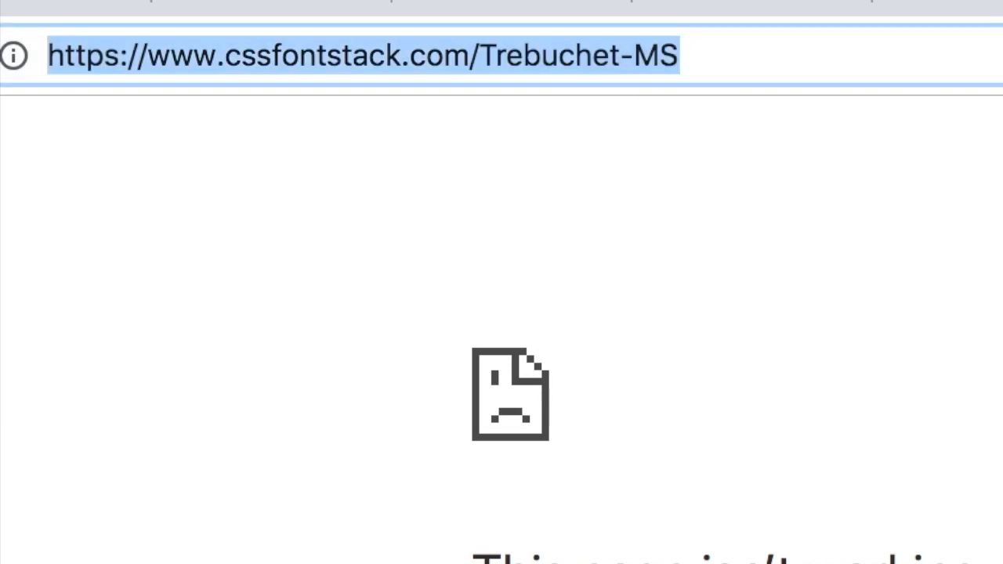
type("c")
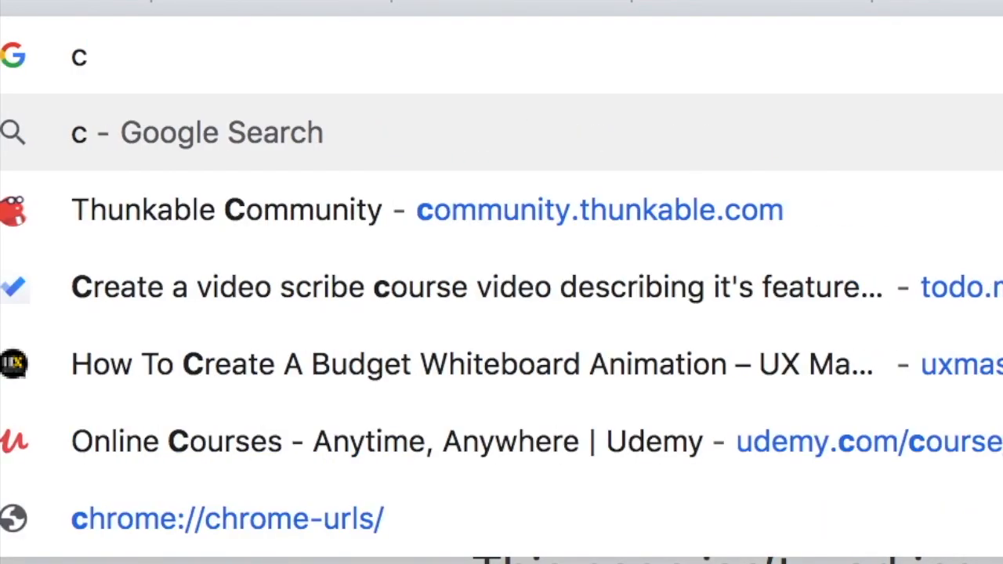
type("google fonts")
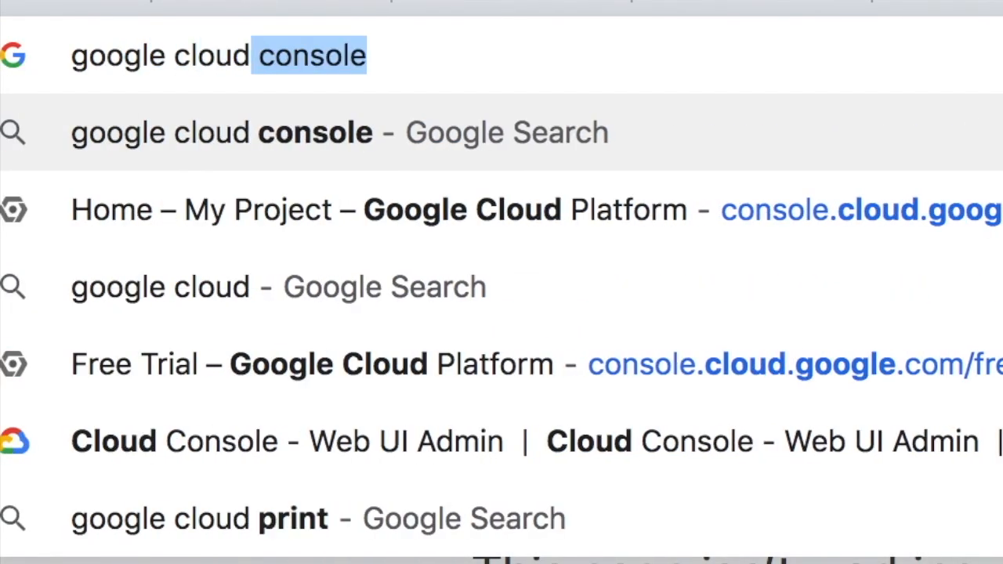
type("platform&oq=google+cloud+platform&aqs=chrome..69i57j69i...")
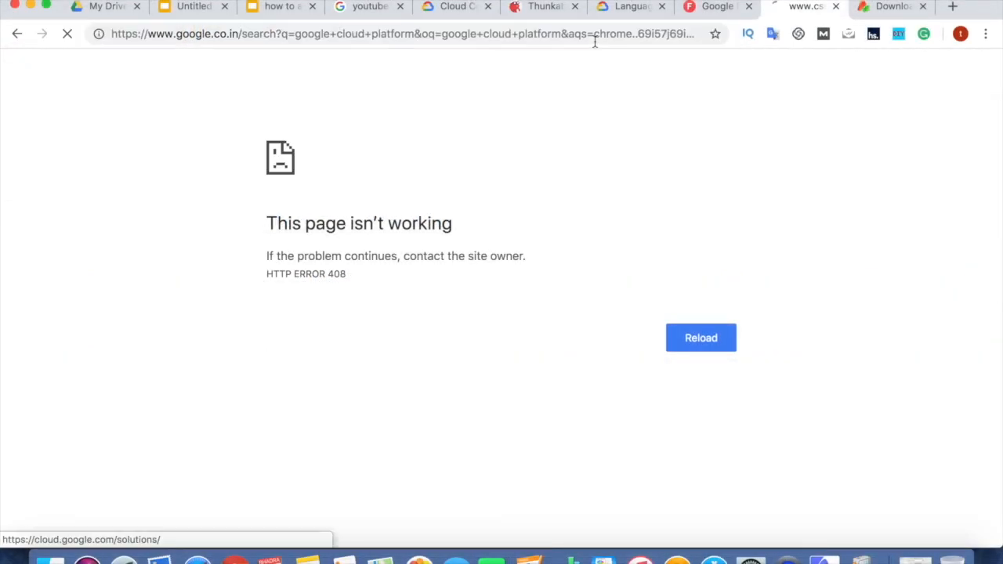
left_click(699, 339)
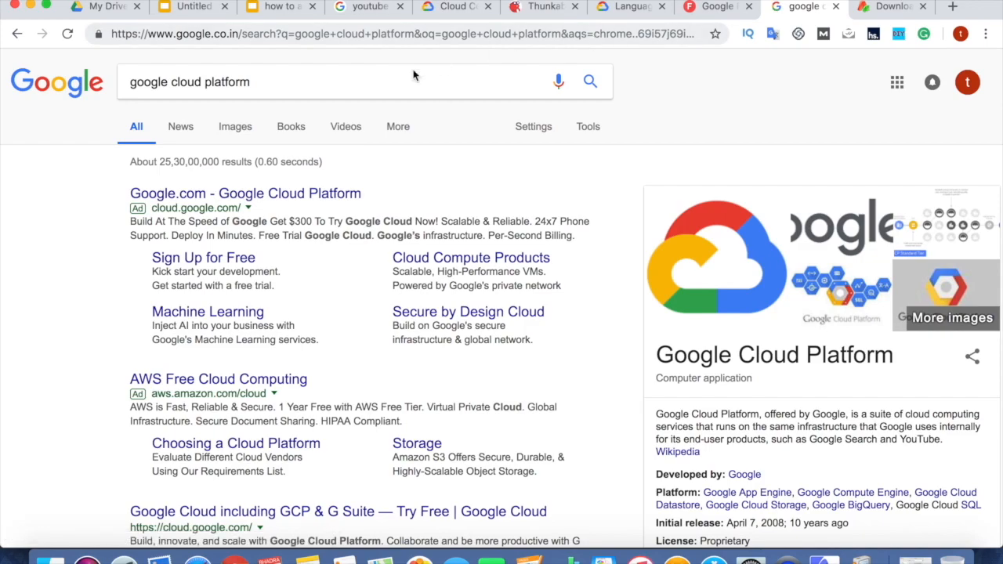
scroll("down", 3)
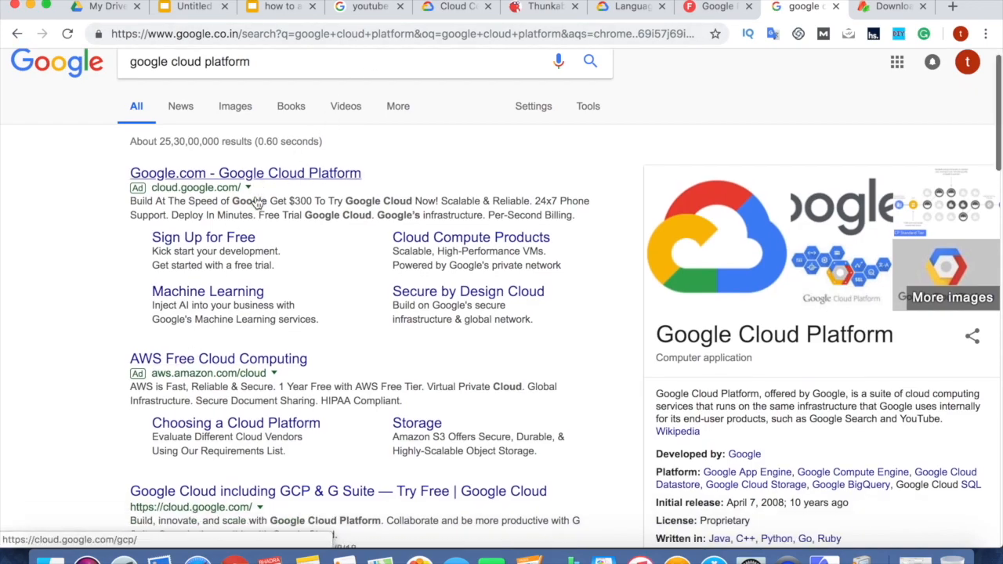
scroll("down", 3)
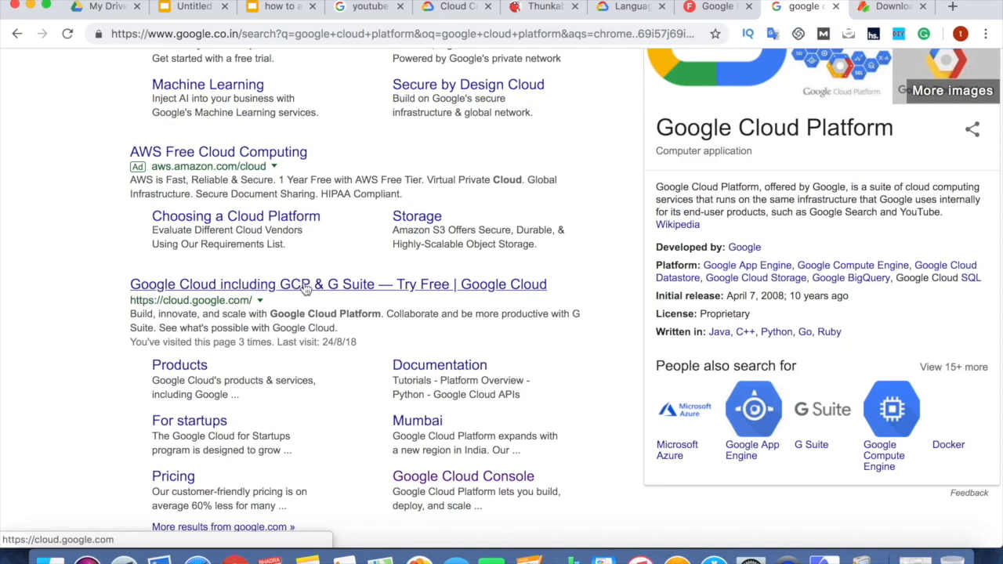
mouse_move(323, 295)
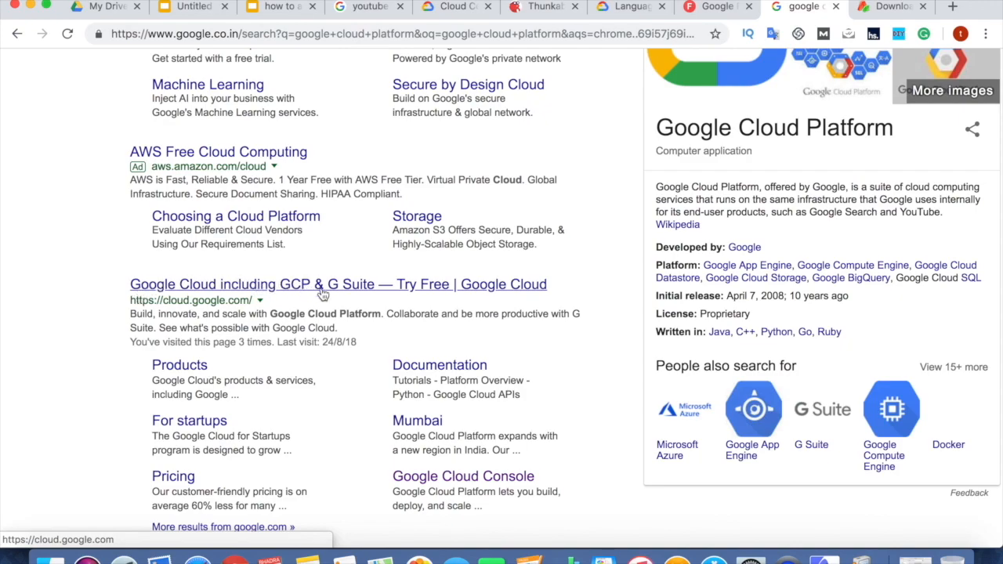
Go to cloud.google.com from the results and scroll through its GCP and G Suite offerings
left_click(323, 283)
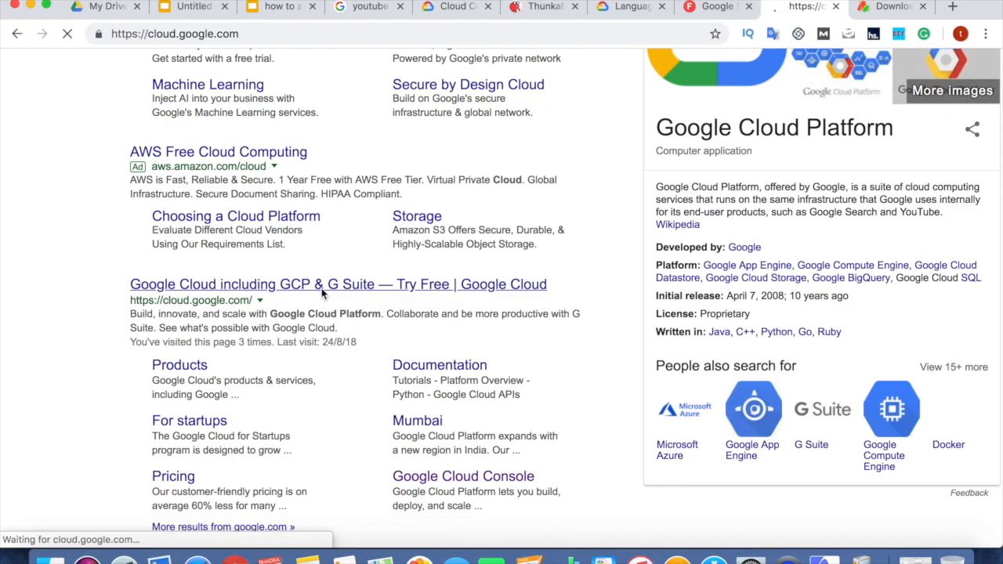
left_click(339, 283)
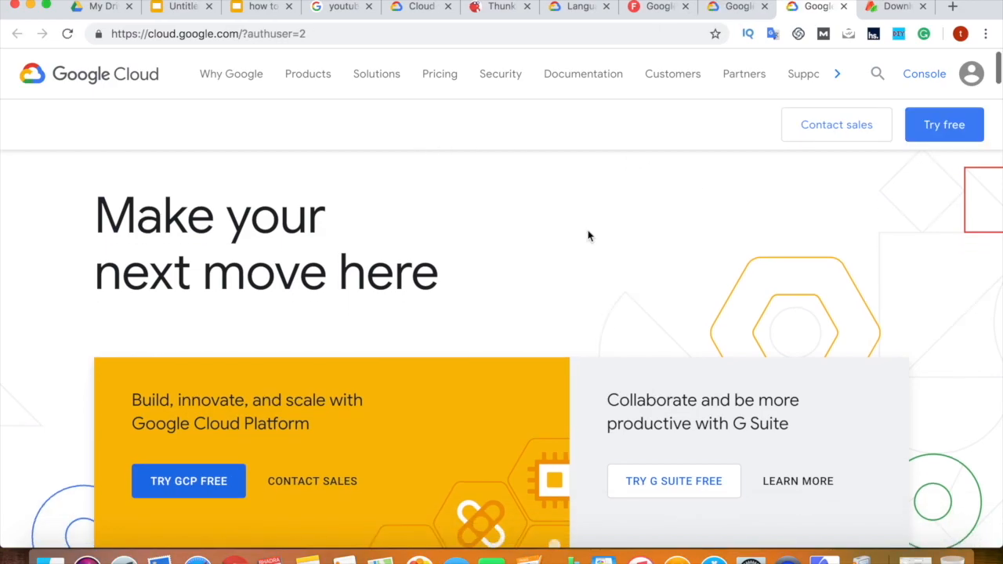
scroll("down", 3)
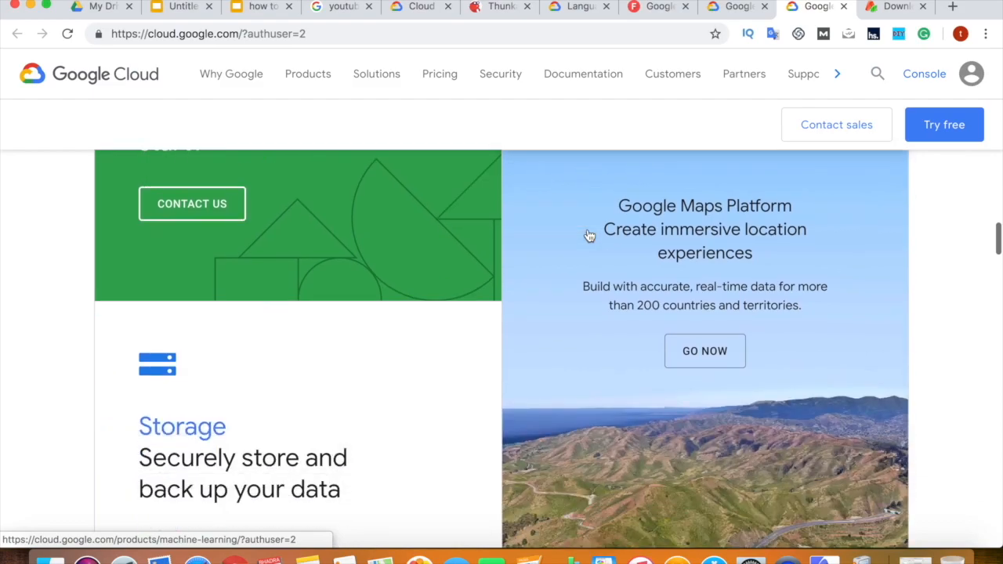
scroll("down", 3)
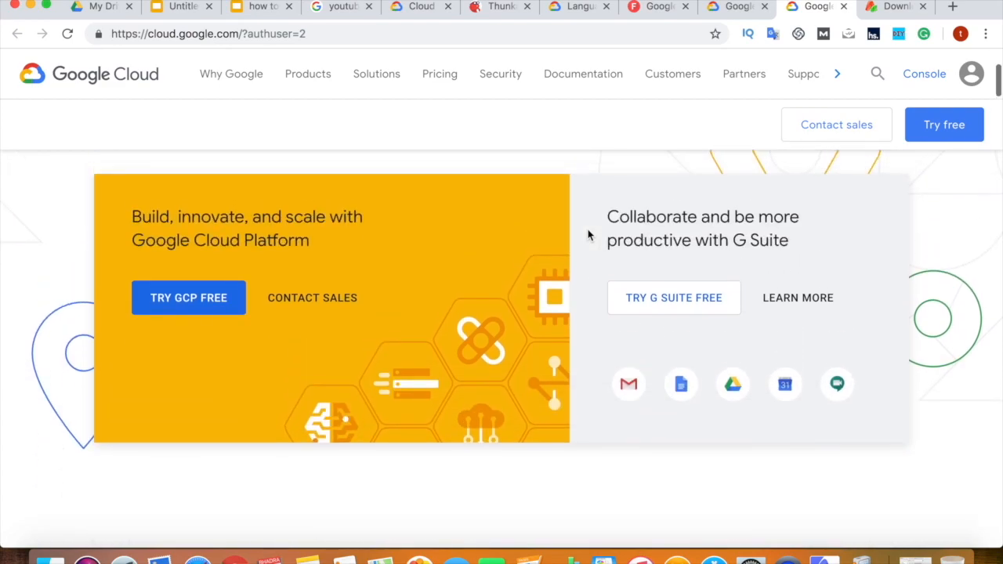
mouse_move(188, 298)
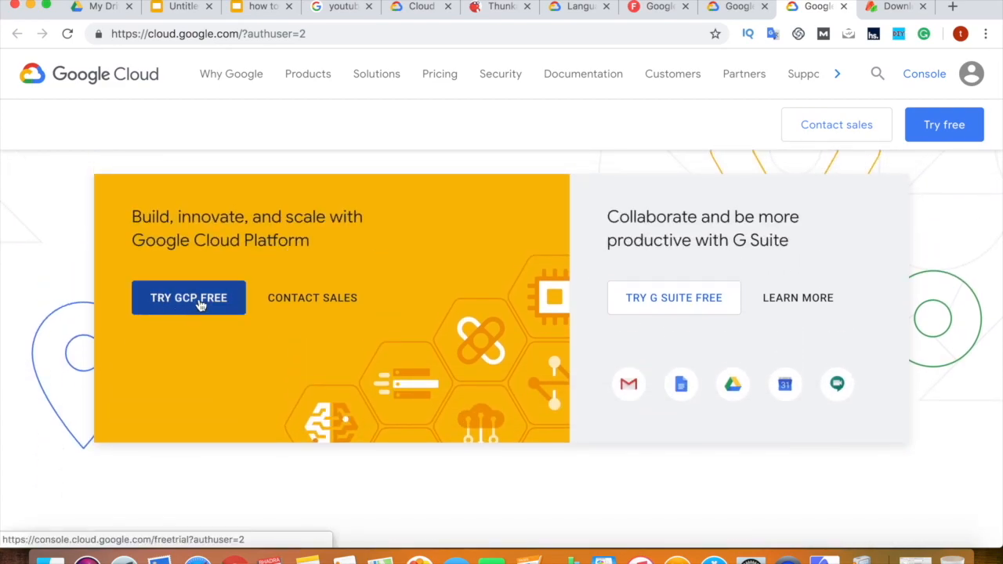
Start the Try GCP Free signup, choosing Yes for email updates and Yes to the Terms of Service
left_click(188, 298)
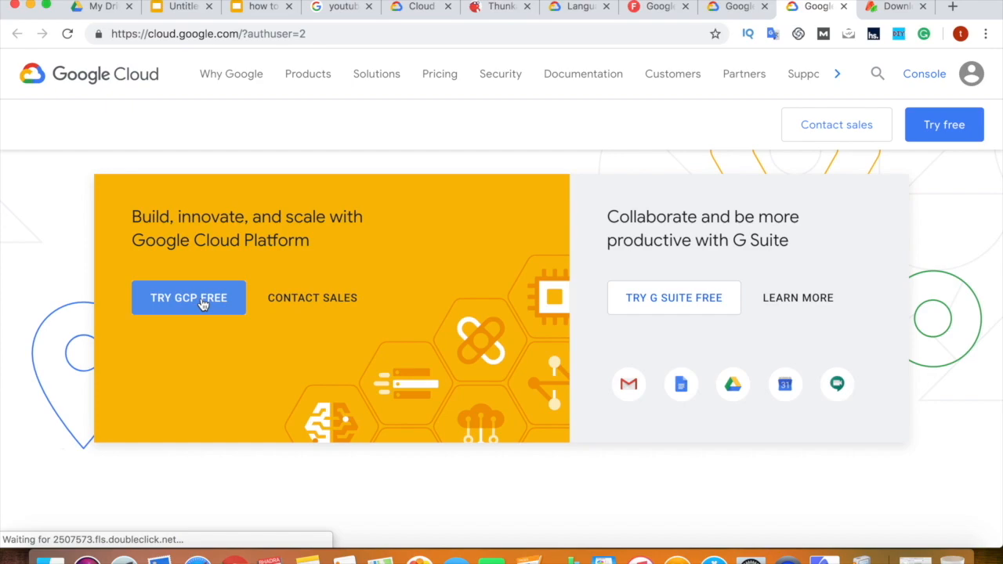
left_click(188, 298)
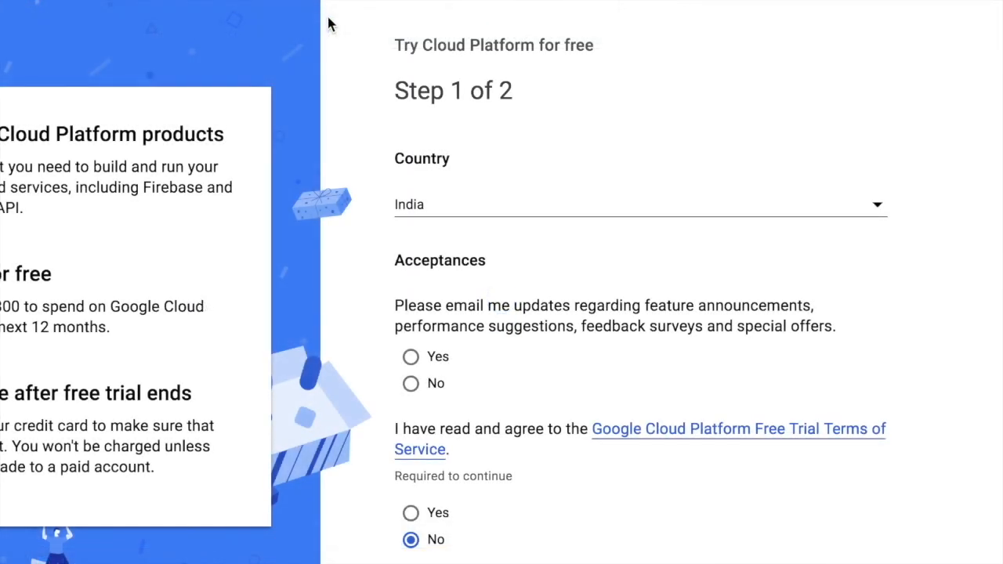
mouse_move(436, 33)
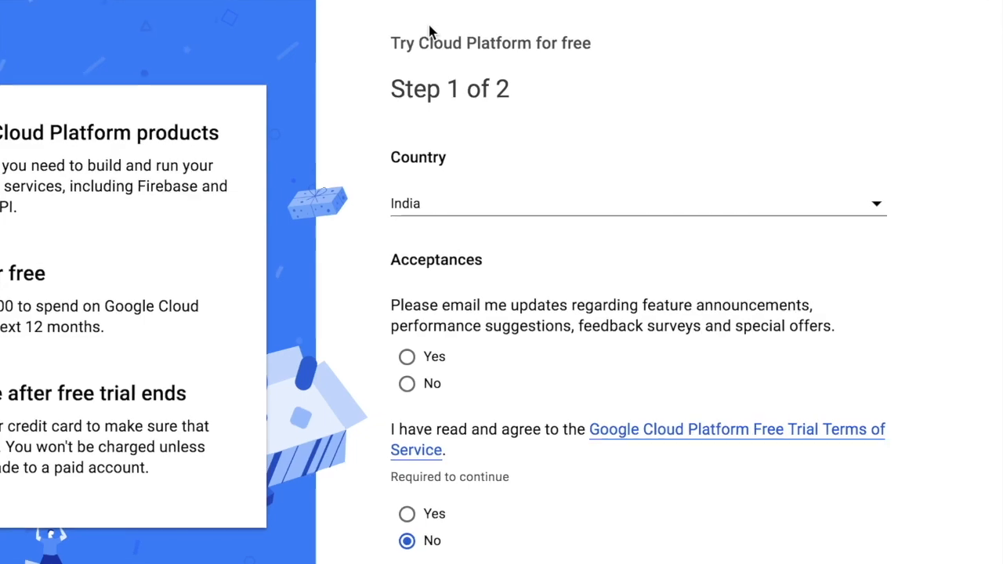
mouse_move(451, 85)
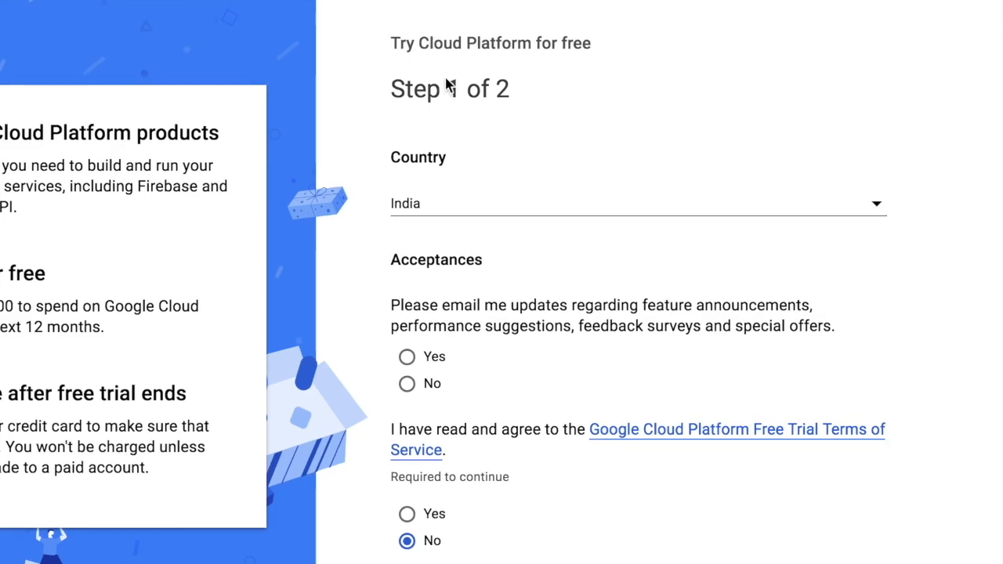
mouse_move(437, 213)
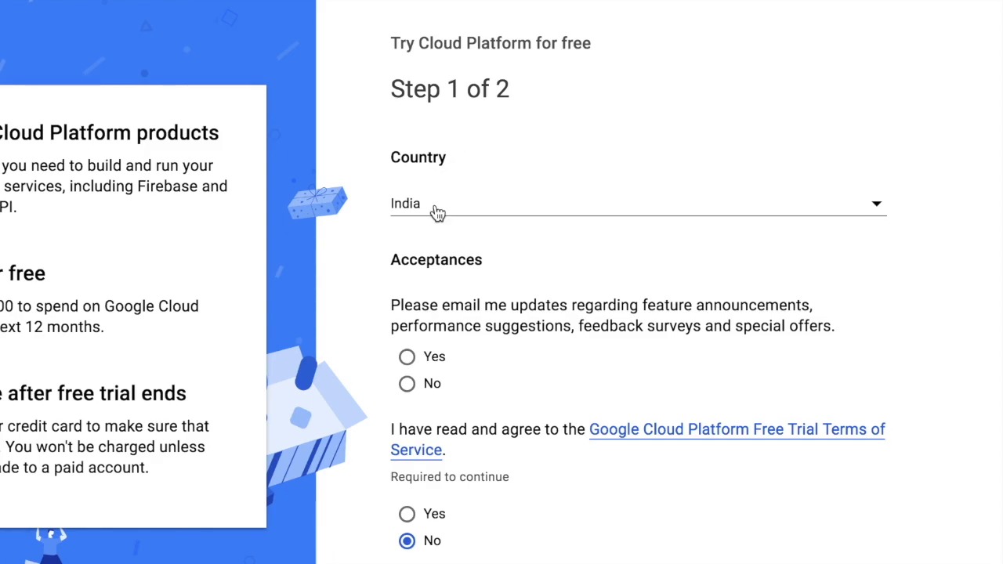
scroll("down", 3)
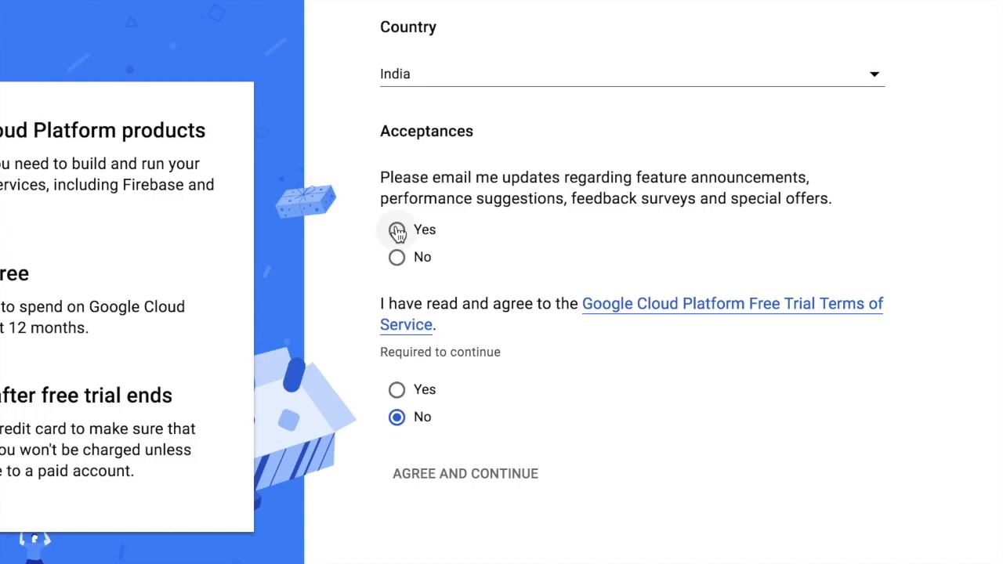
left_click(396, 229)
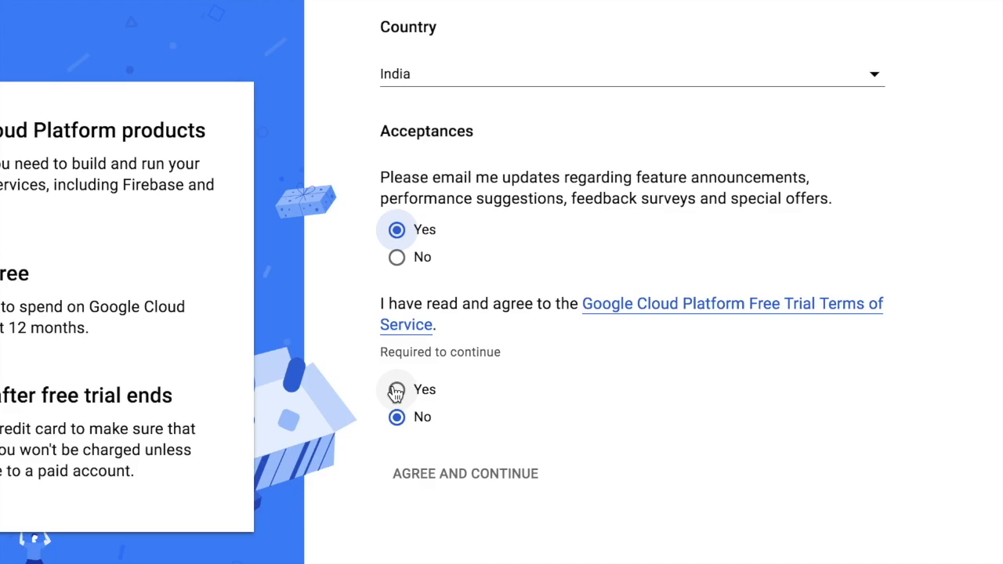
left_click(396, 388)
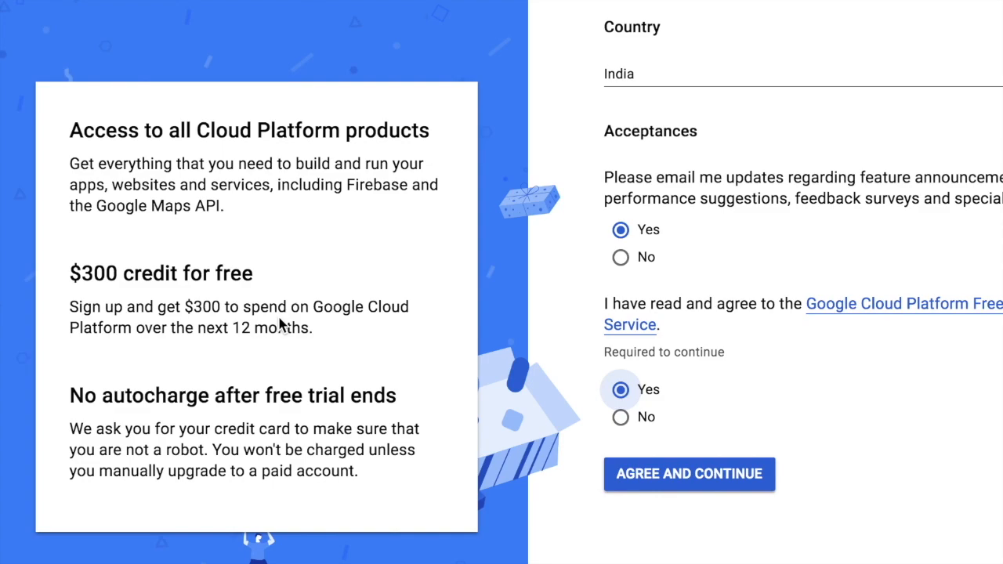
mouse_move(81, 306)
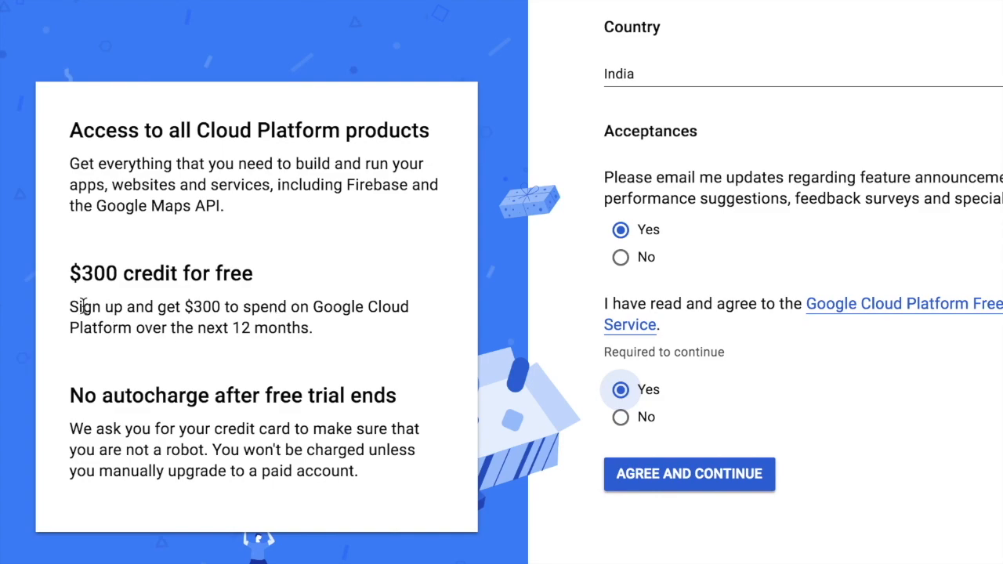
mouse_move(227, 324)
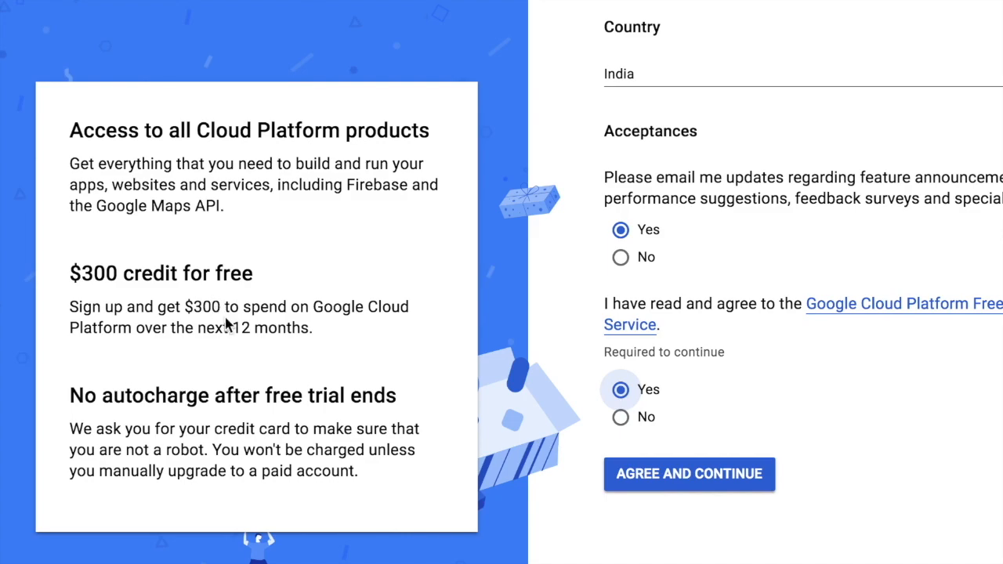
mouse_move(258, 392)
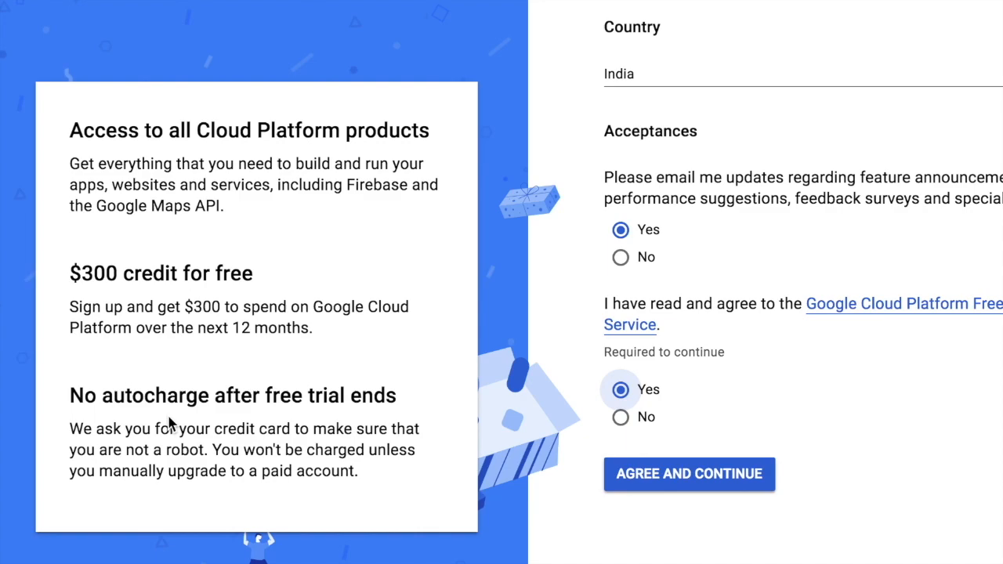
mouse_move(225, 398)
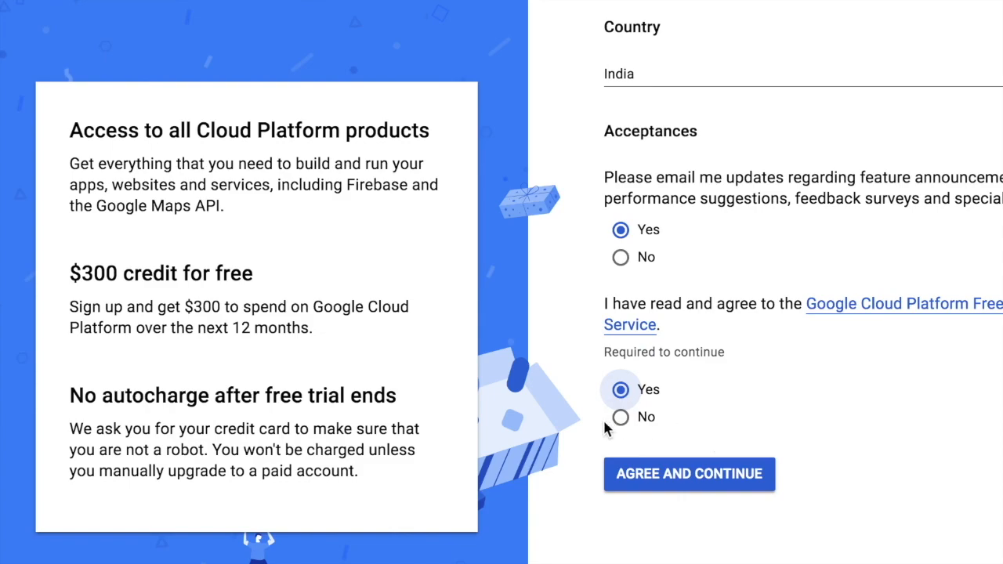
mouse_move(679, 467)
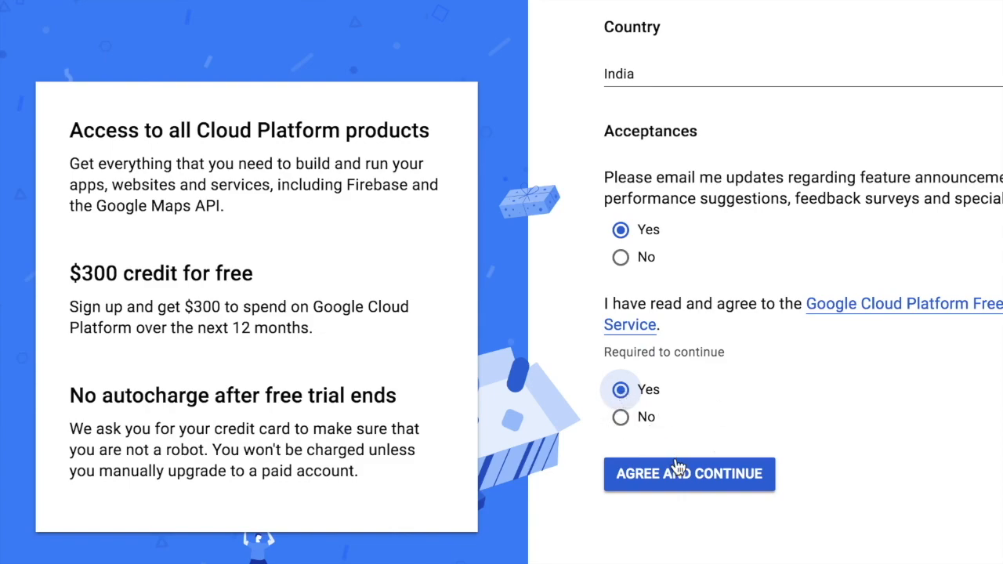
Continue to signup step 2 and set the account type to Individual
left_click(689, 473)
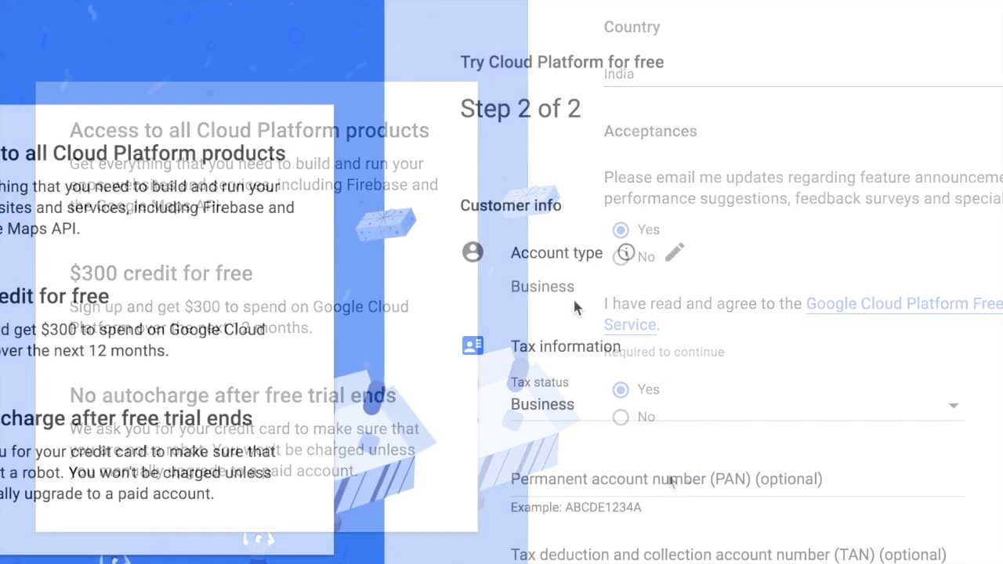
scroll("down", 3)
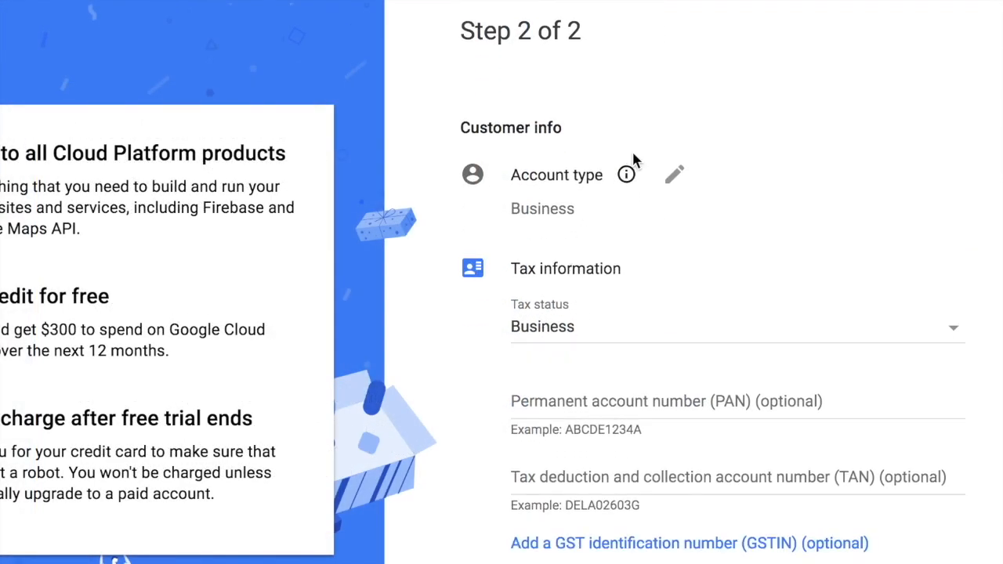
mouse_move(674, 180)
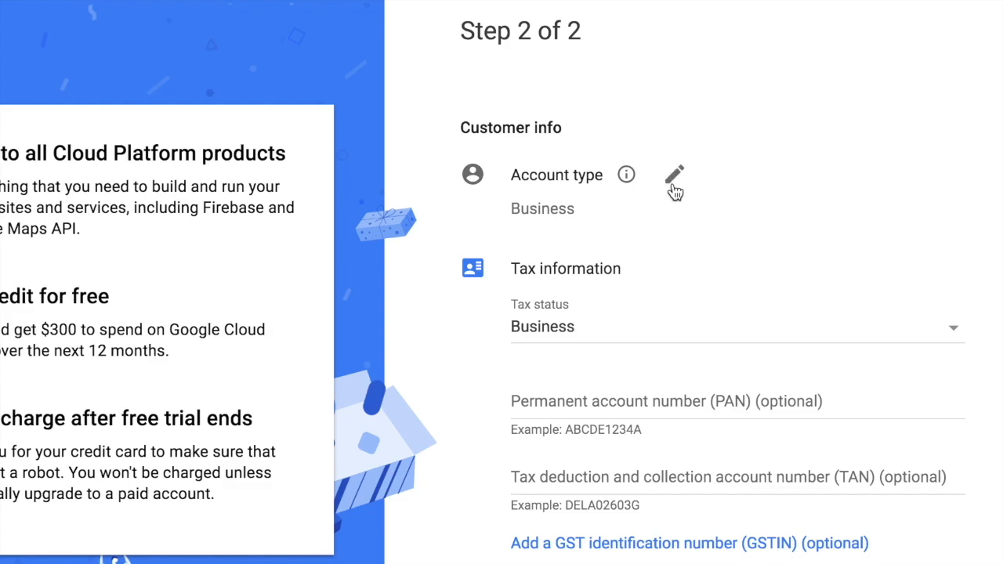
left_click(674, 174)
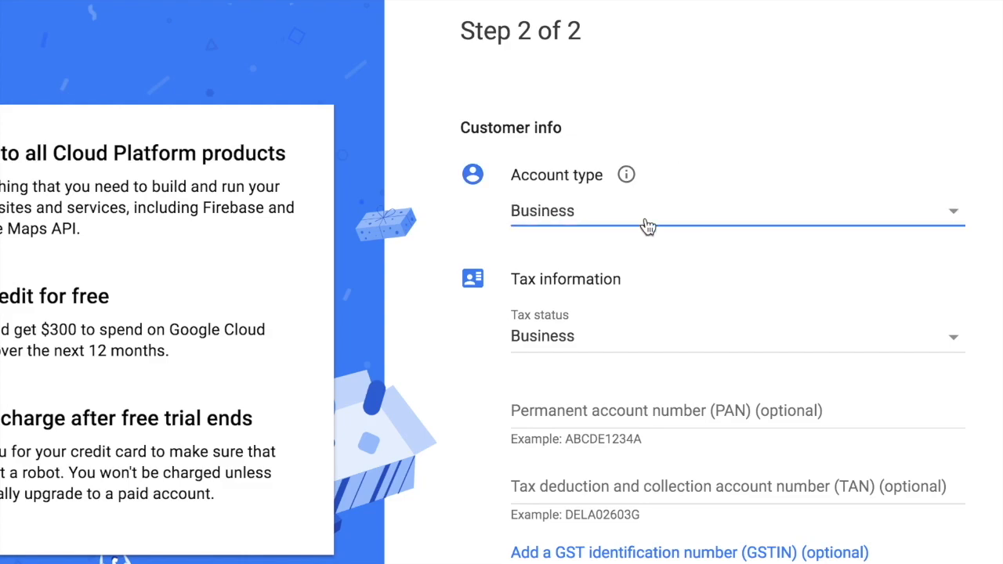
left_click(736, 210)
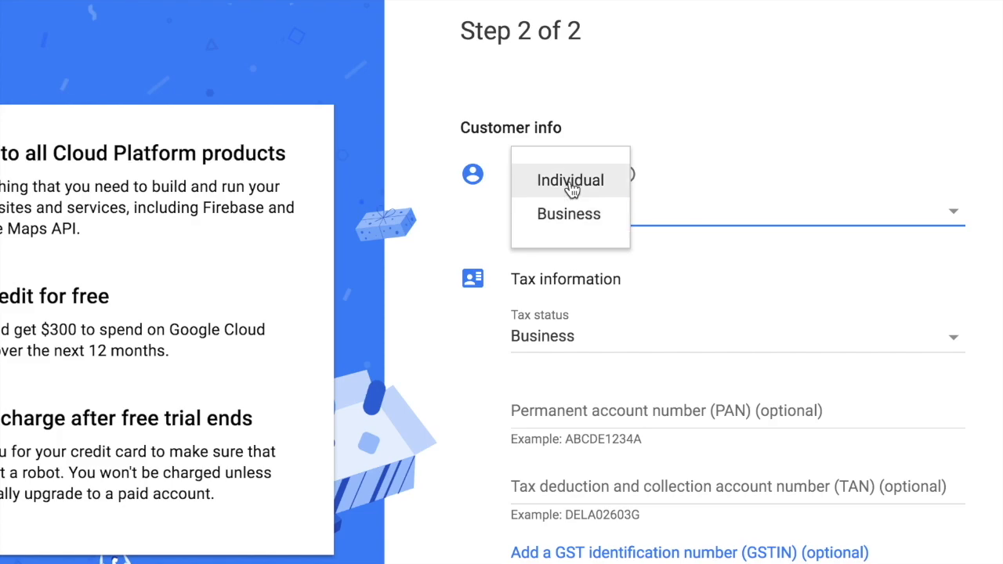
left_click(571, 181)
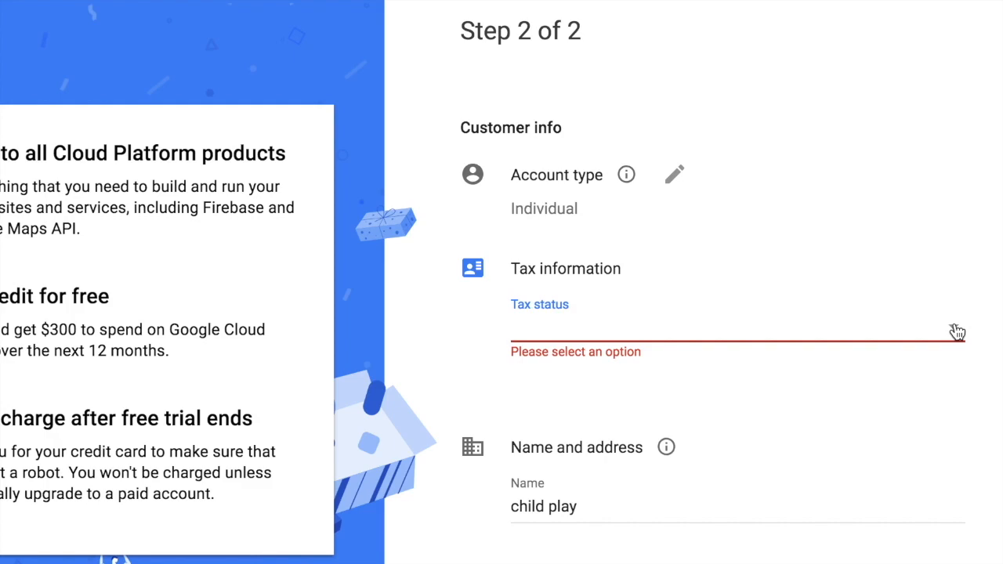
Set the tax status to Unregistered individual
left_click(736, 329)
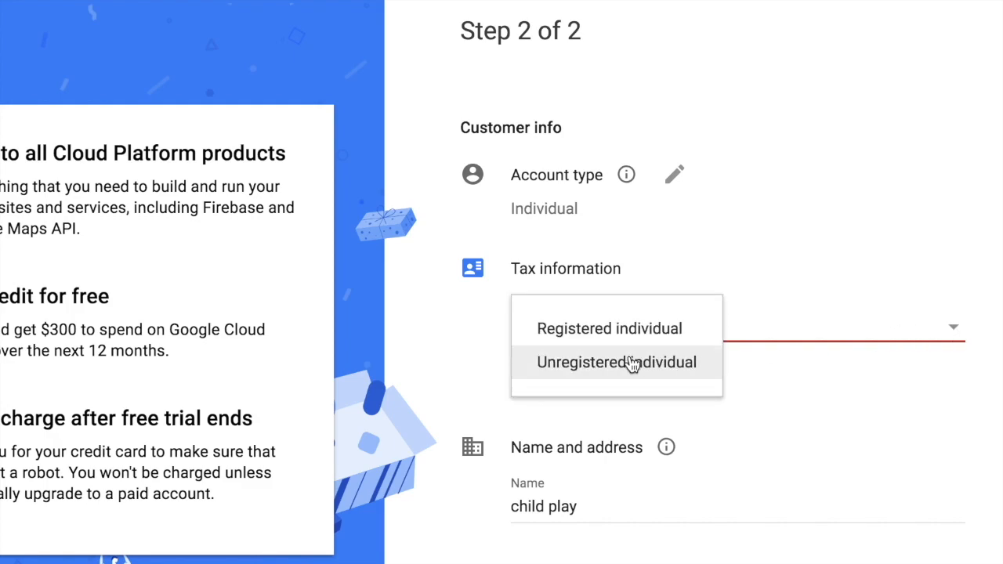
left_click(616, 362)
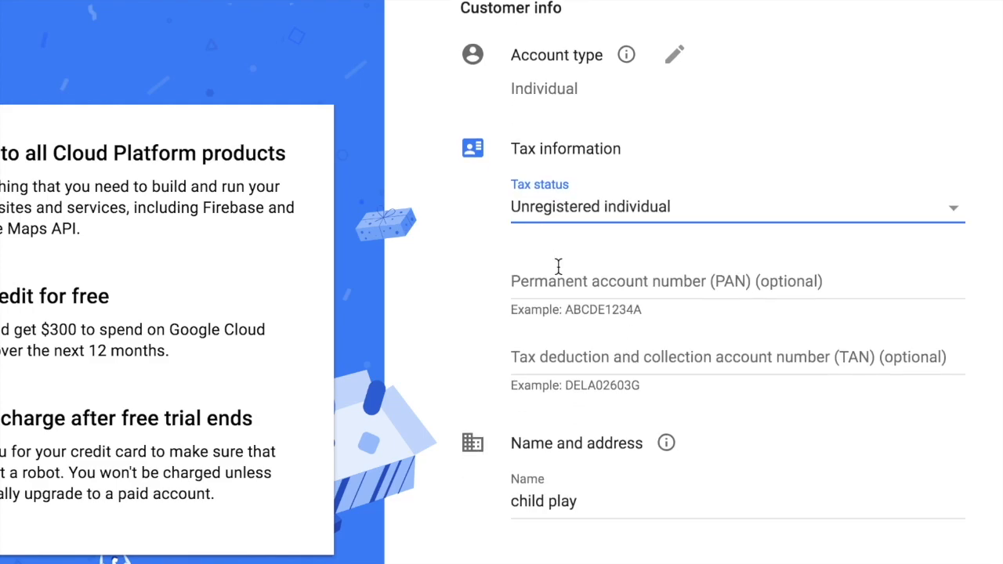
mouse_move(639, 279)
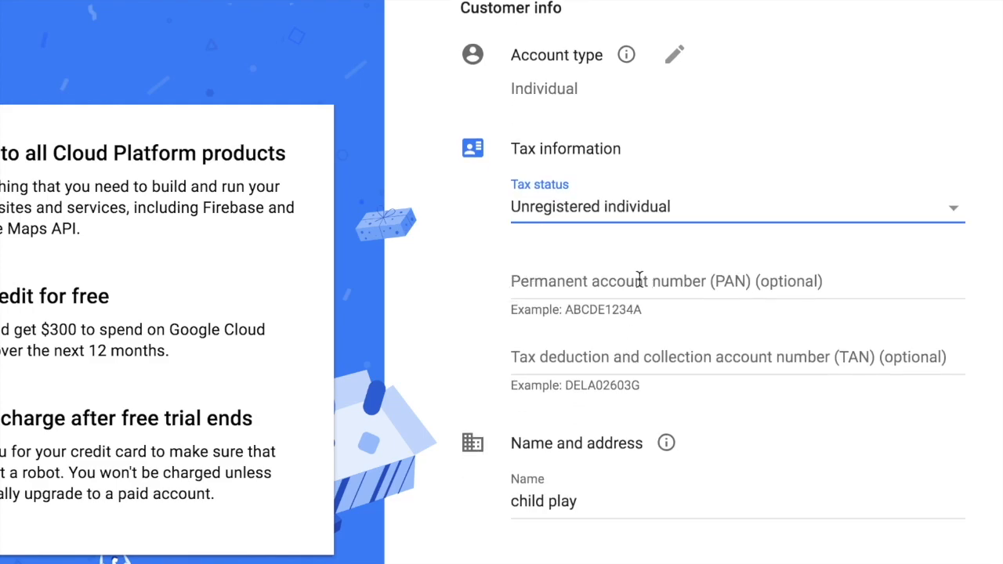
mouse_move(621, 362)
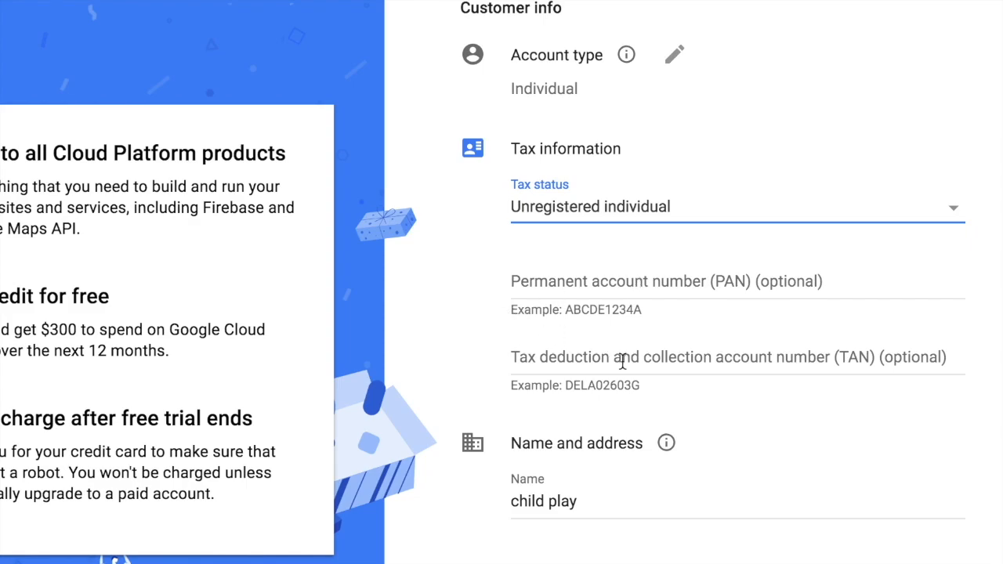
scroll("down", 3)
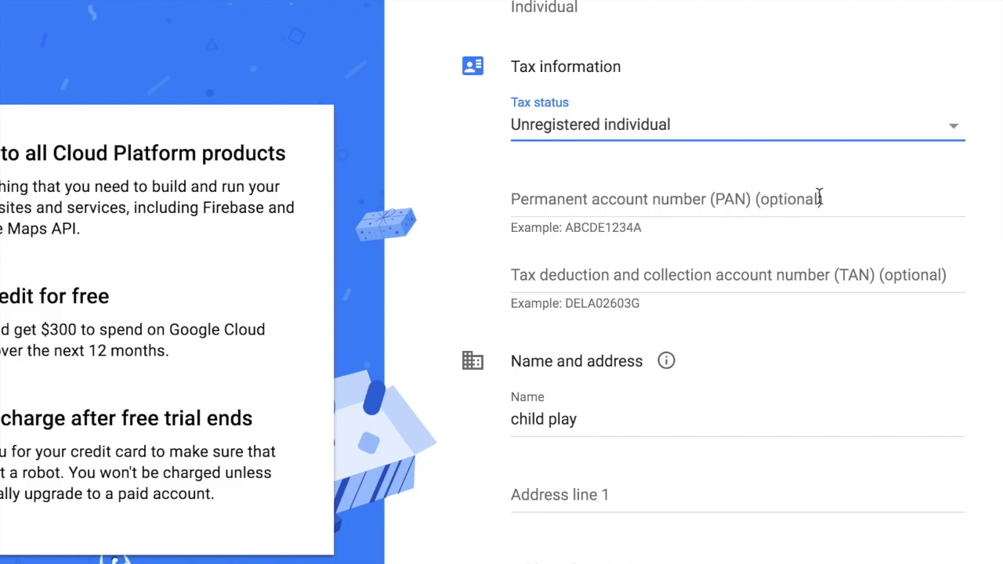
mouse_move(567, 179)
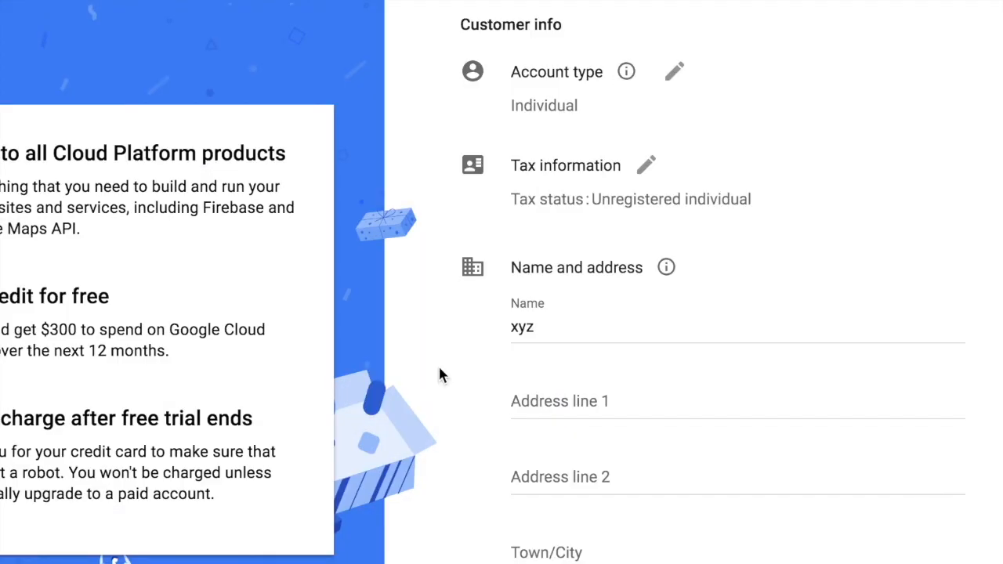
Move past the address and payment details and submit Start My Free Trial
scroll("down", 3)
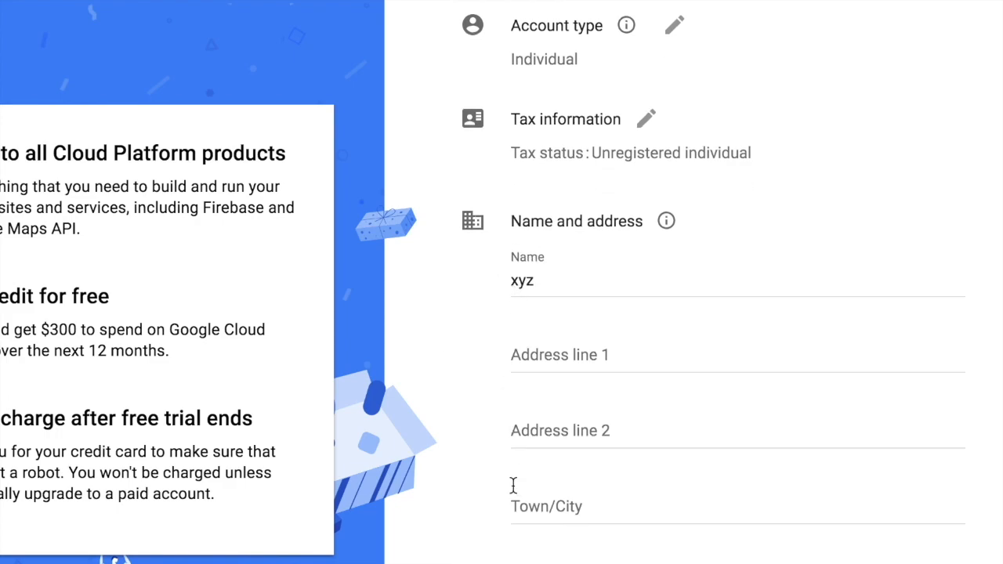
scroll("down", 3)
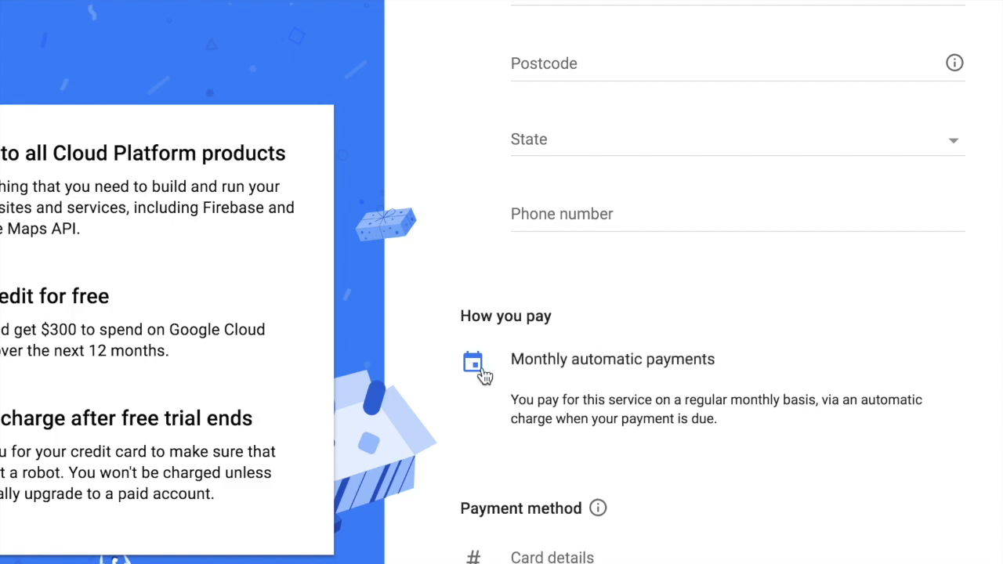
scroll("down", 3)
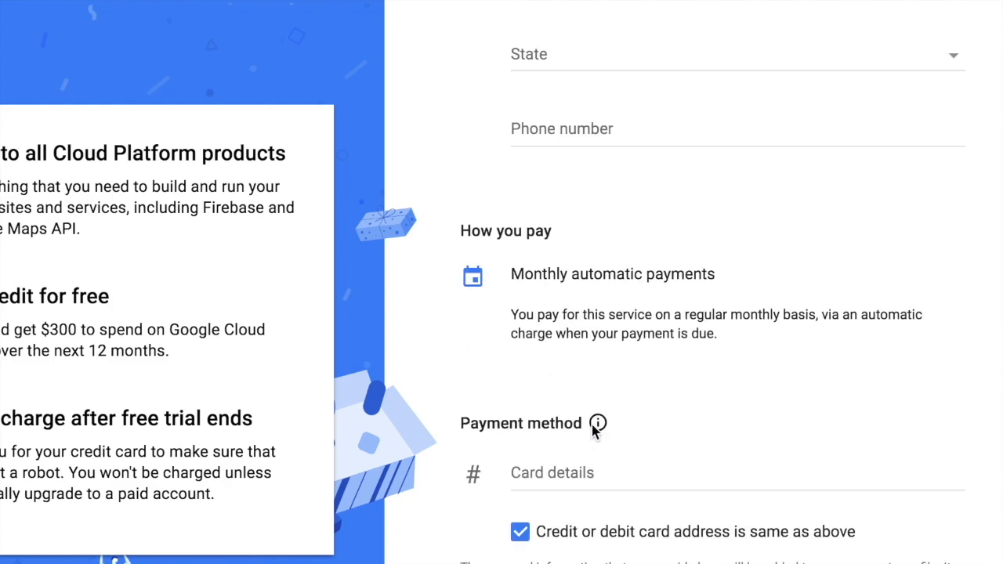
scroll("down", 3)
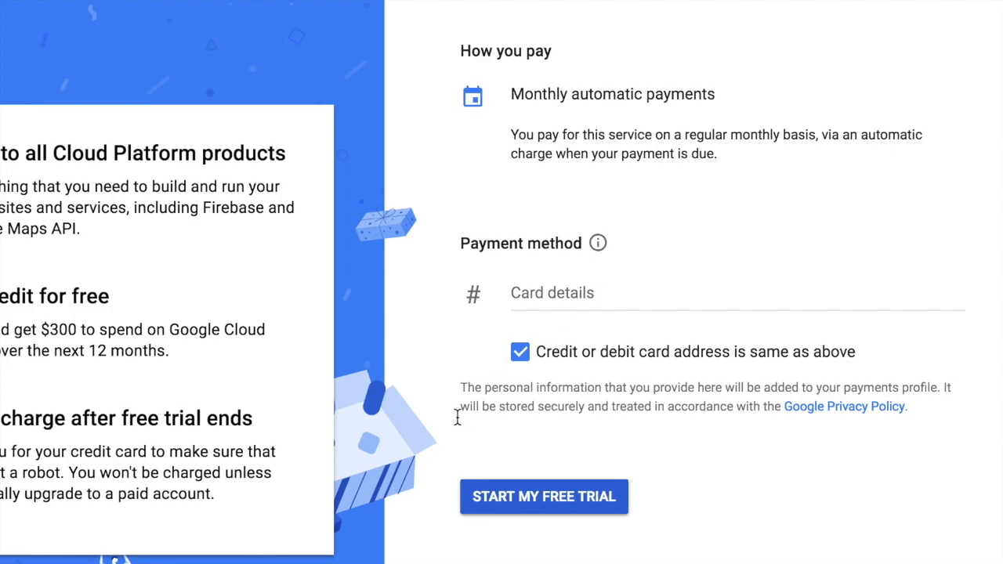
mouse_move(668, 476)
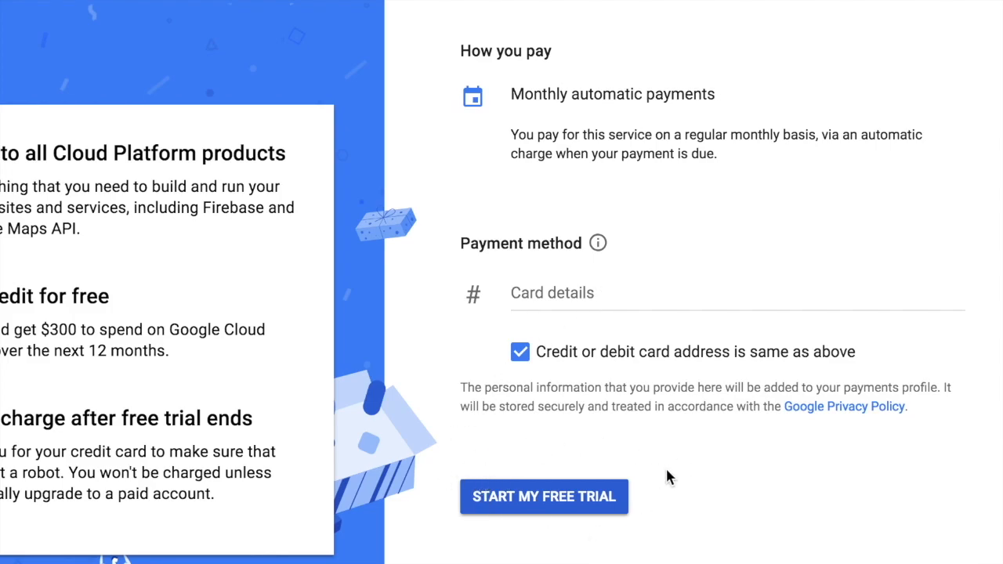
left_click(544, 496)
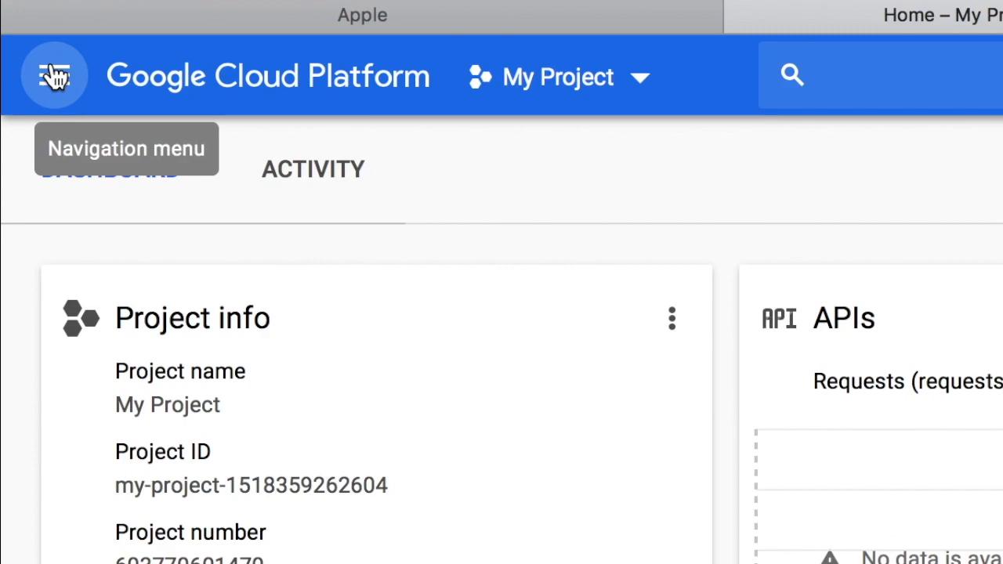
mouse_move(55, 81)
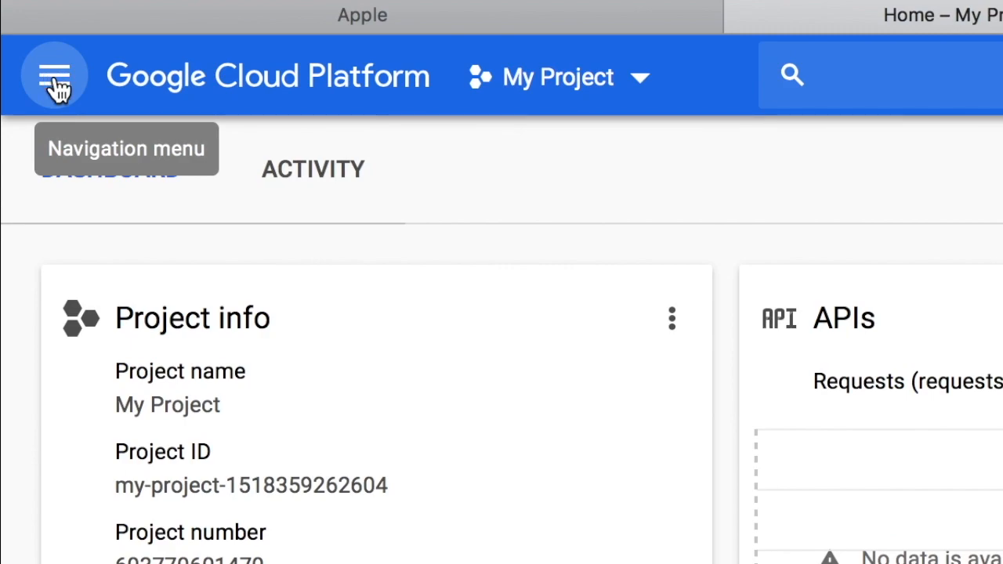
Navigate from the console dashboard to APIs & Services > Library
left_click(53, 75)
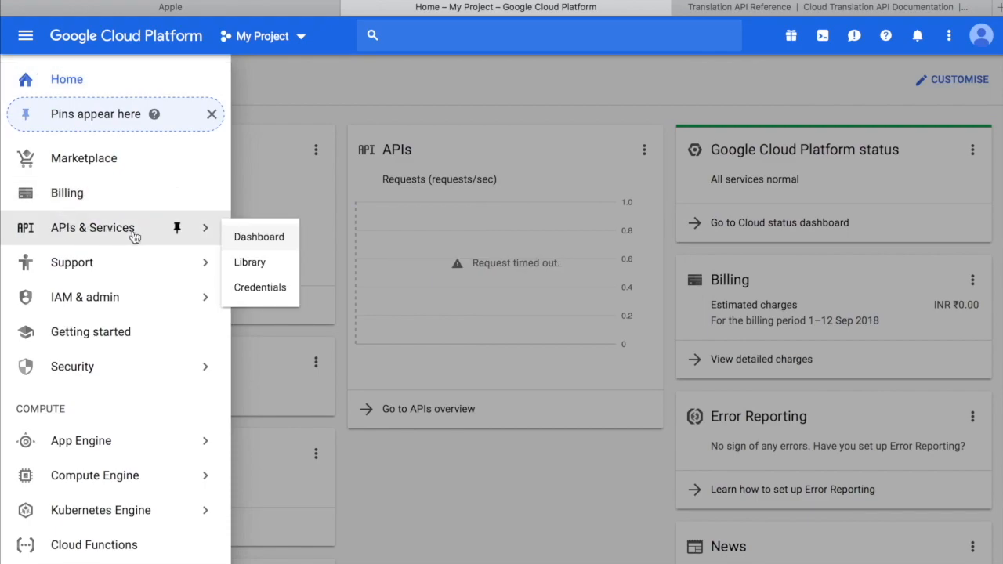
mouse_move(223, 235)
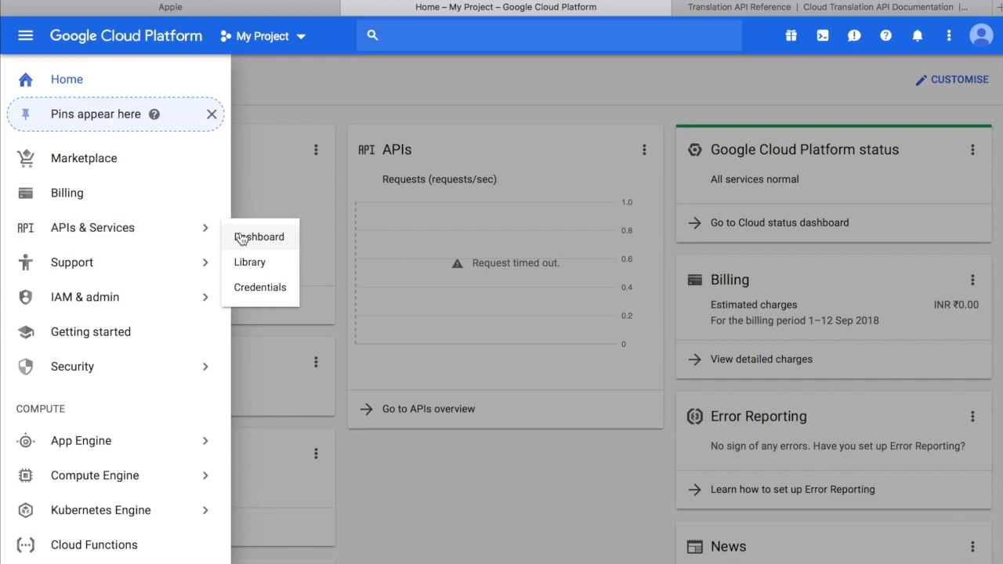
mouse_move(244, 241)
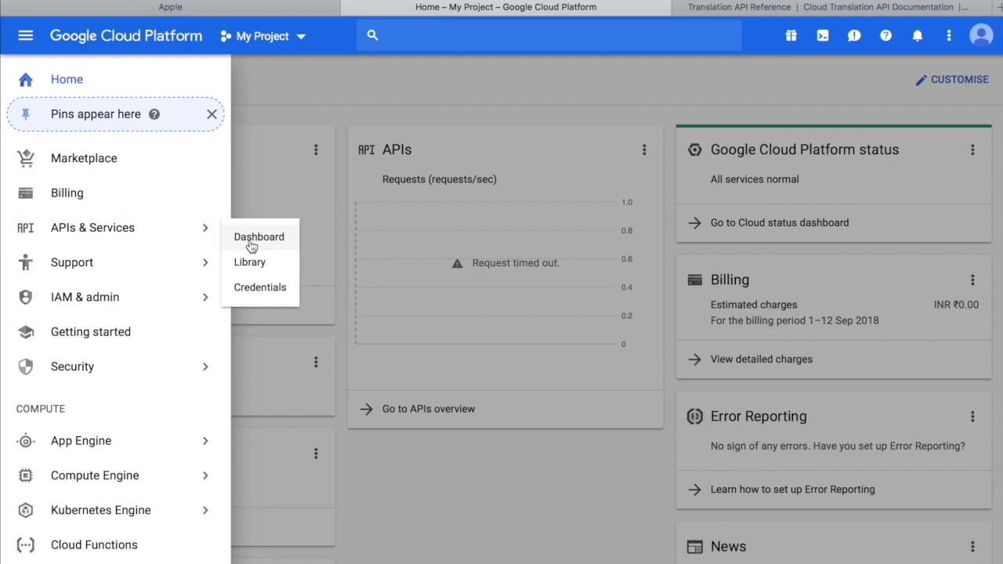
mouse_move(259, 267)
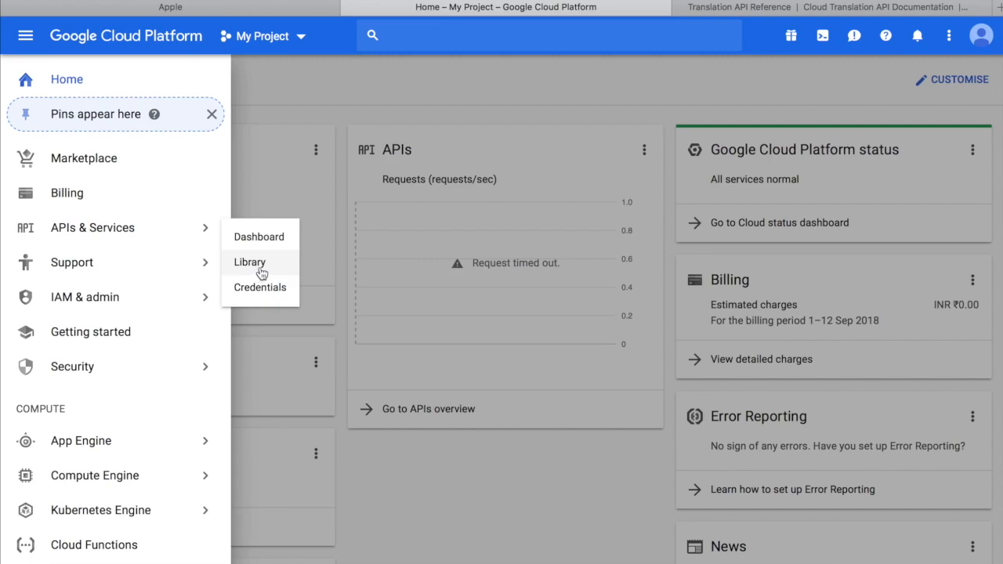
mouse_move(260, 288)
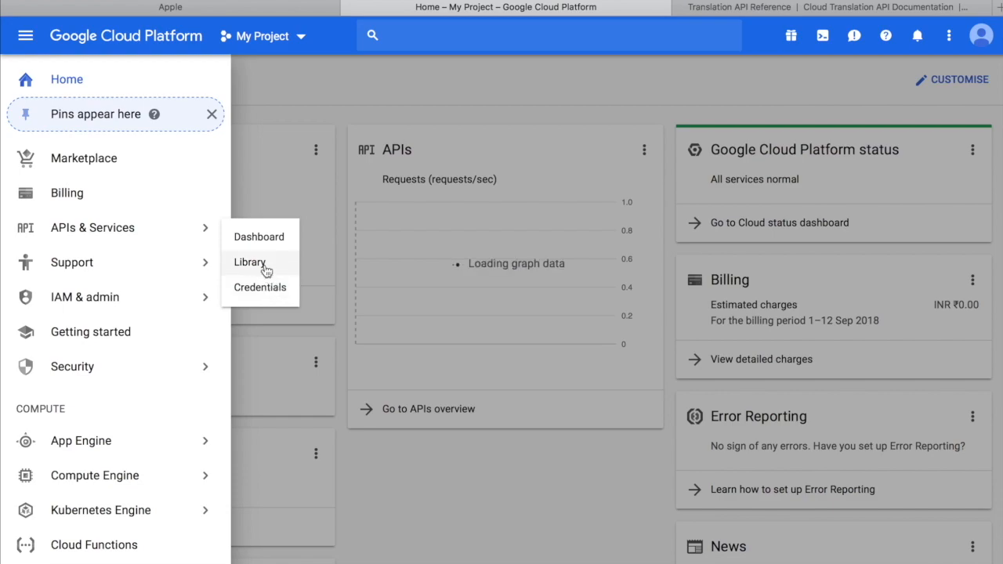
left_click(249, 262)
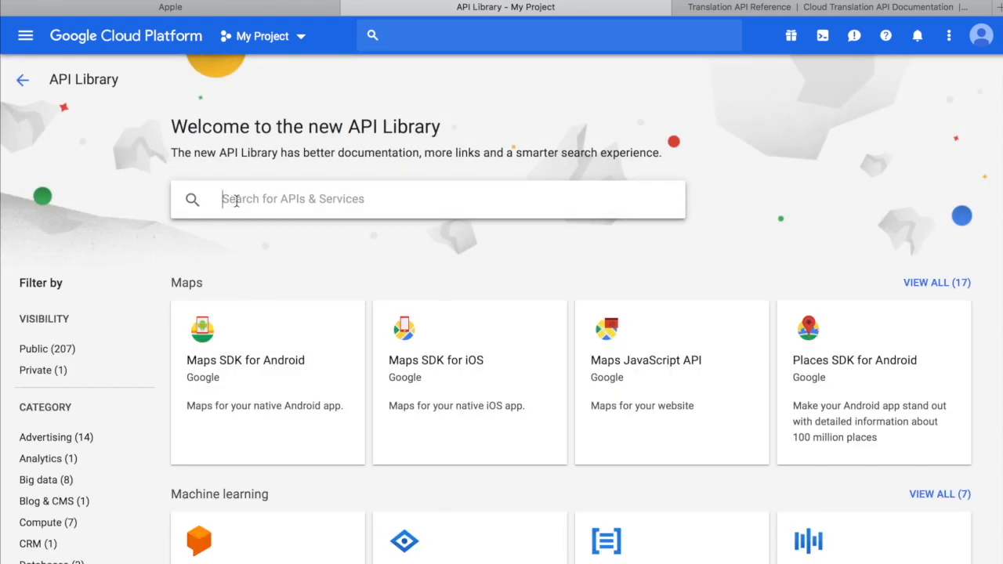
Search the API Library for 'google translate' and go to the Cloud Translation API page
type("google translate")
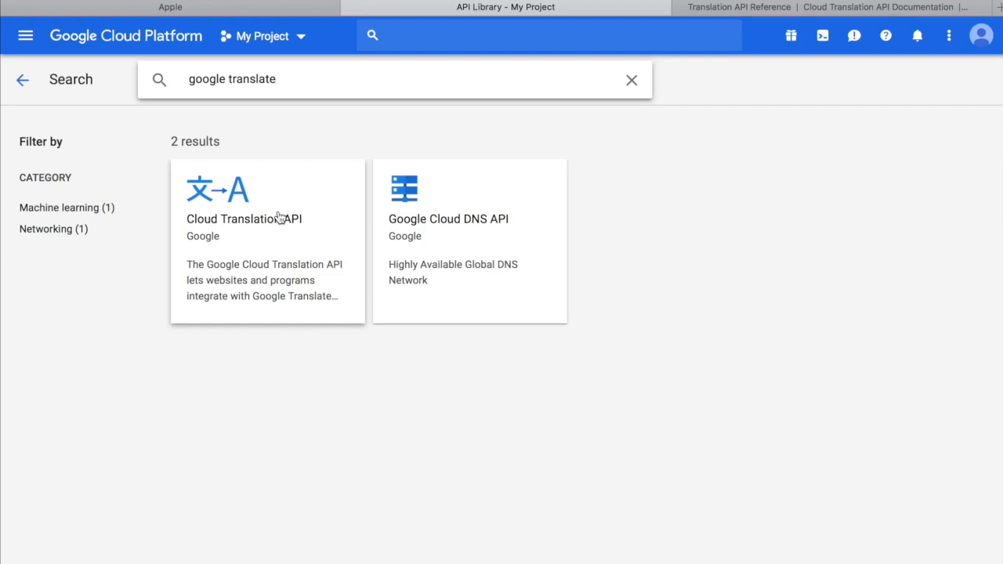
left_click(245, 219)
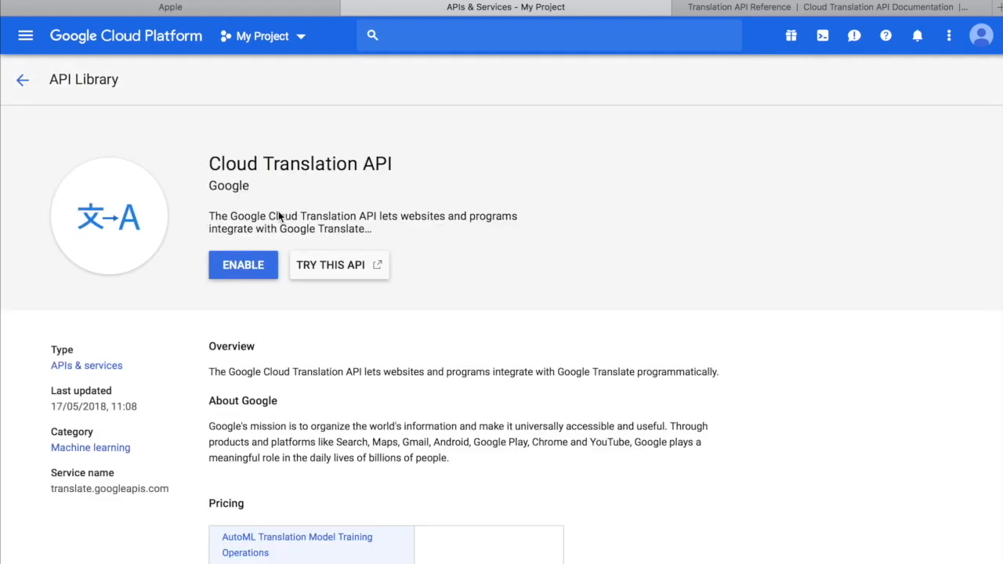
Check the Neural Translation Model Online Predictions pricing, then enable the Cloud Translation API
scroll("down", 3)
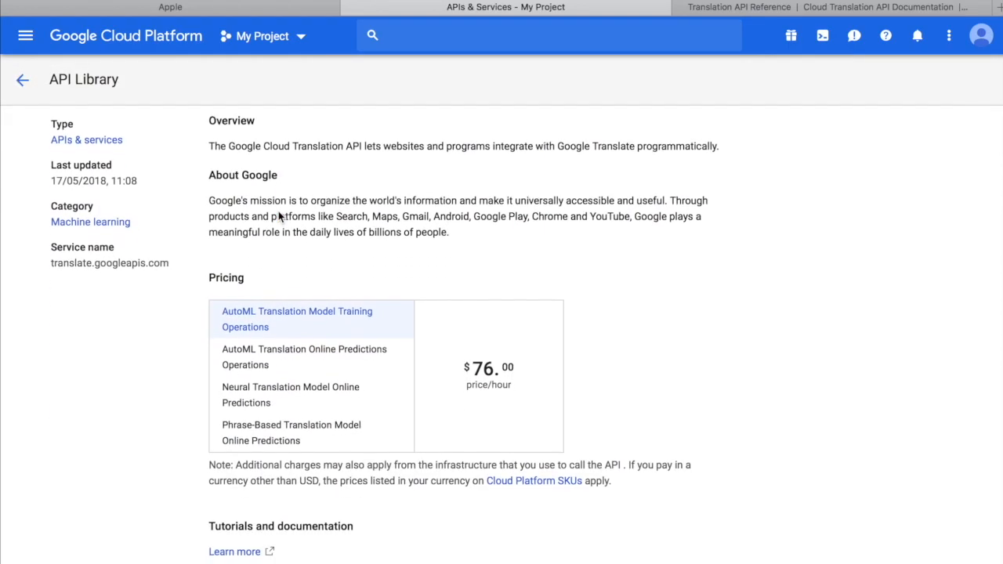
scroll("up", 3)
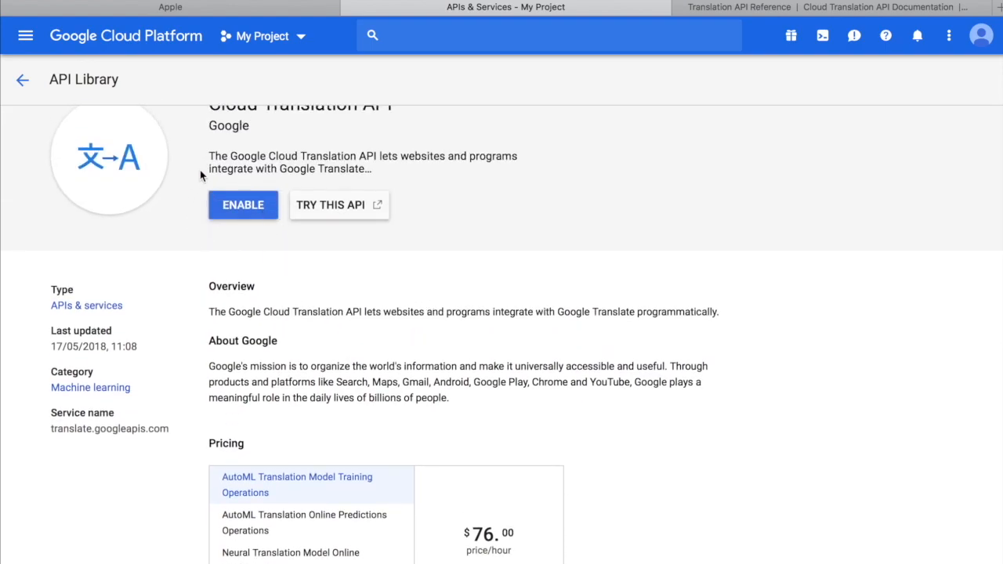
scroll("down", 3)
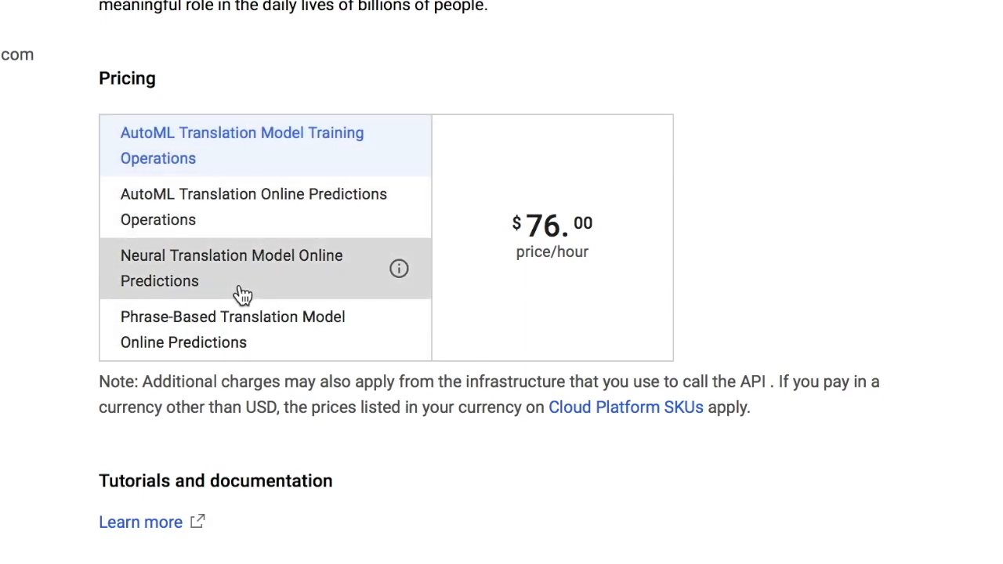
mouse_move(141, 259)
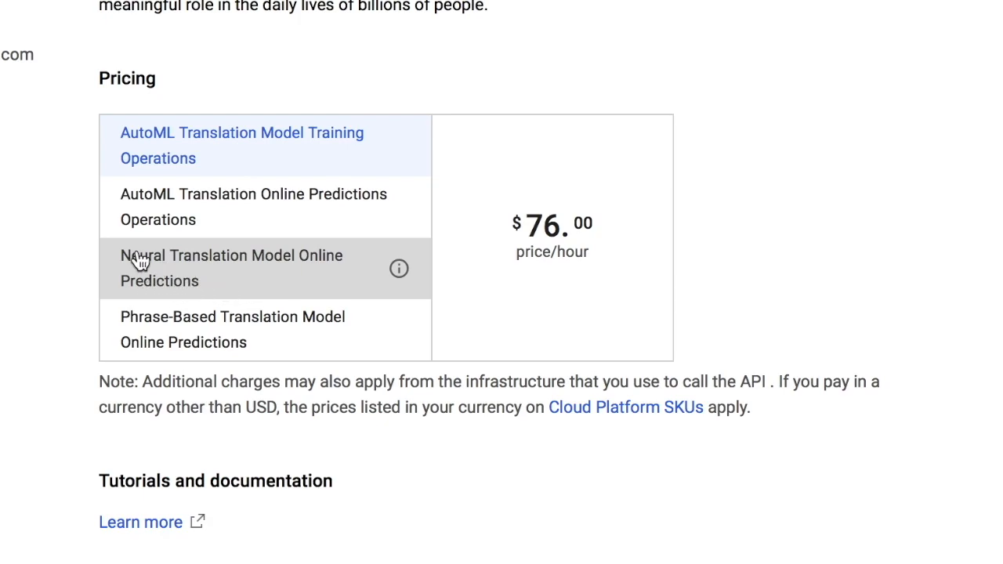
mouse_move(321, 279)
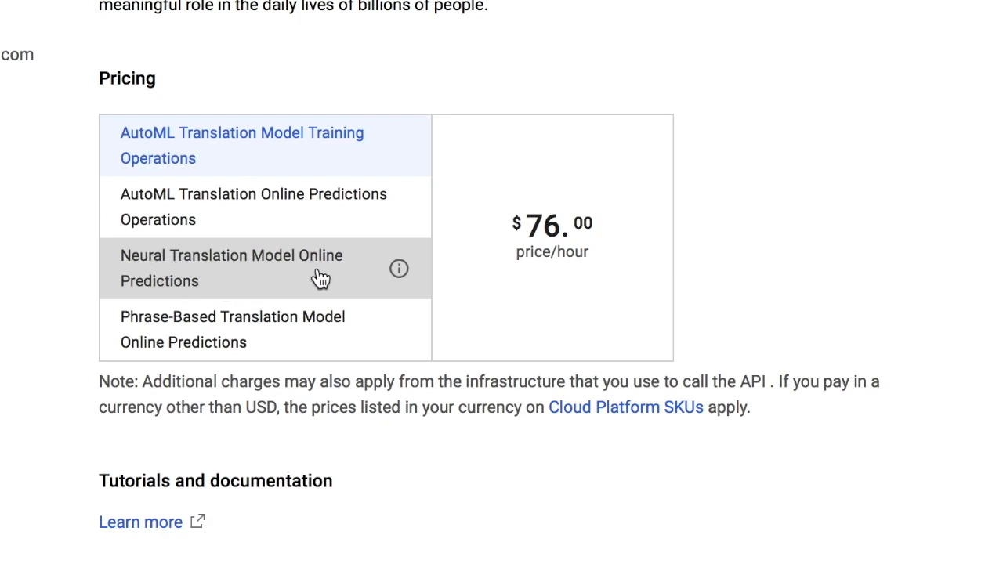
left_click(232, 268)
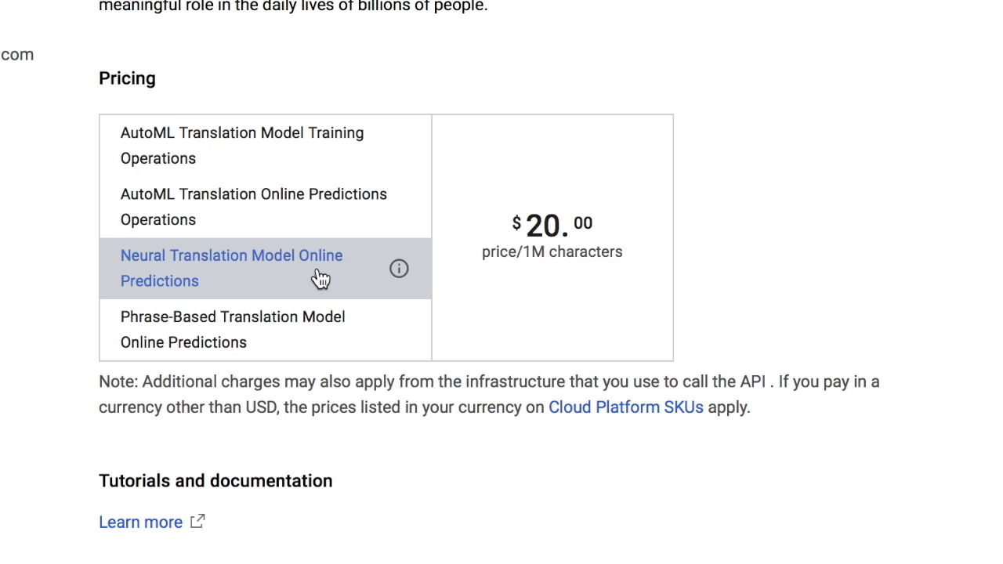
mouse_move(589, 210)
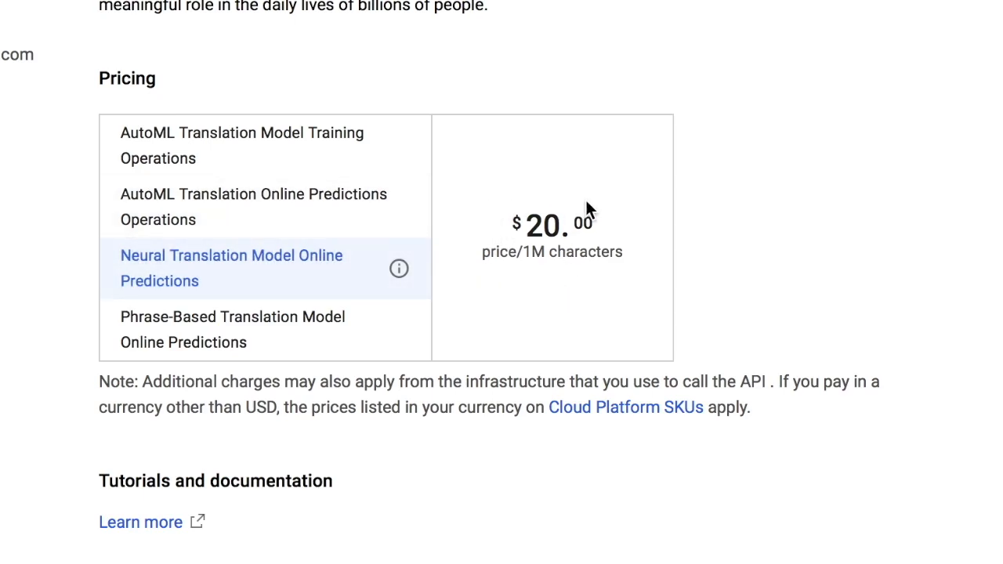
mouse_move(551, 243)
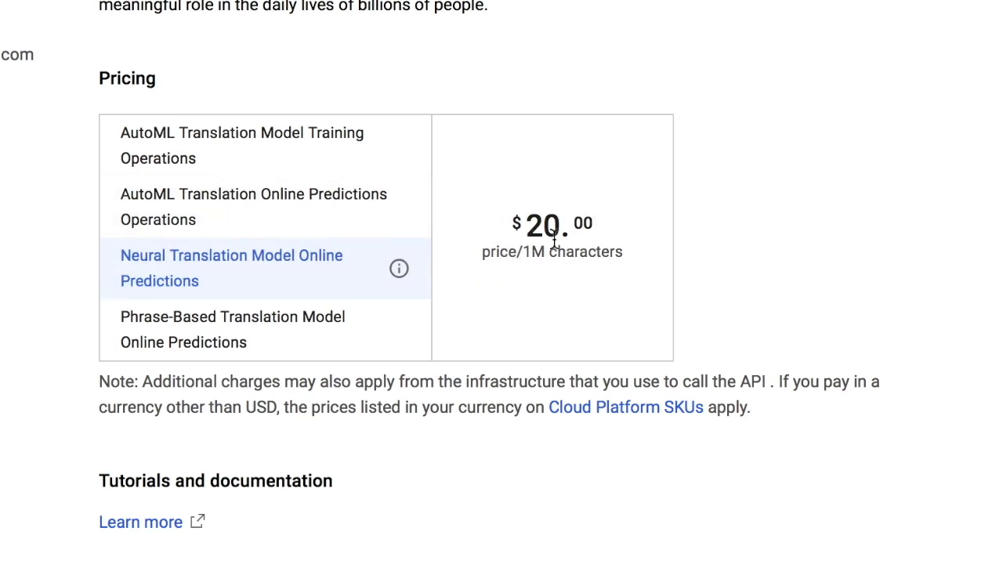
mouse_move(666, 260)
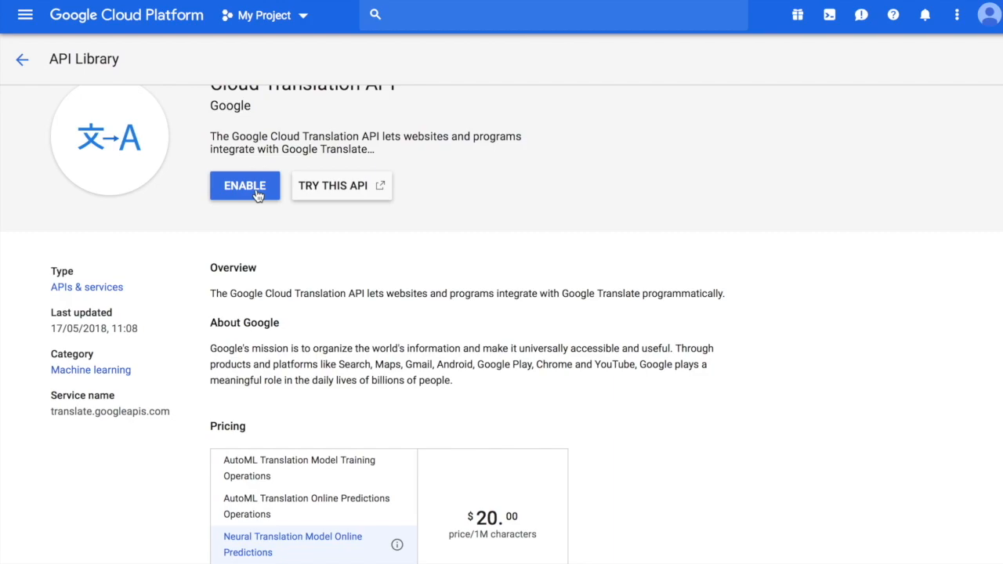
left_click(244, 185)
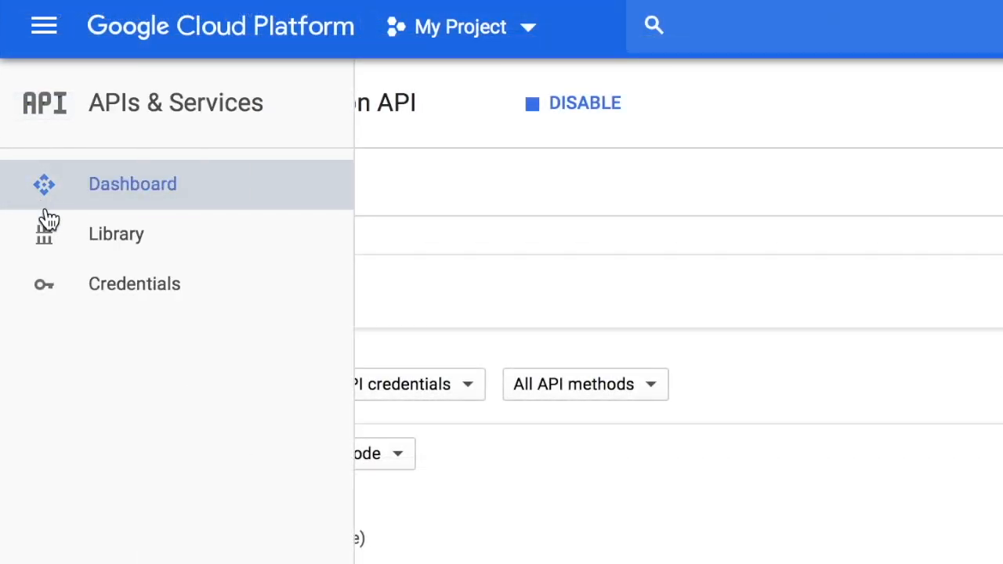
mouse_move(94, 292)
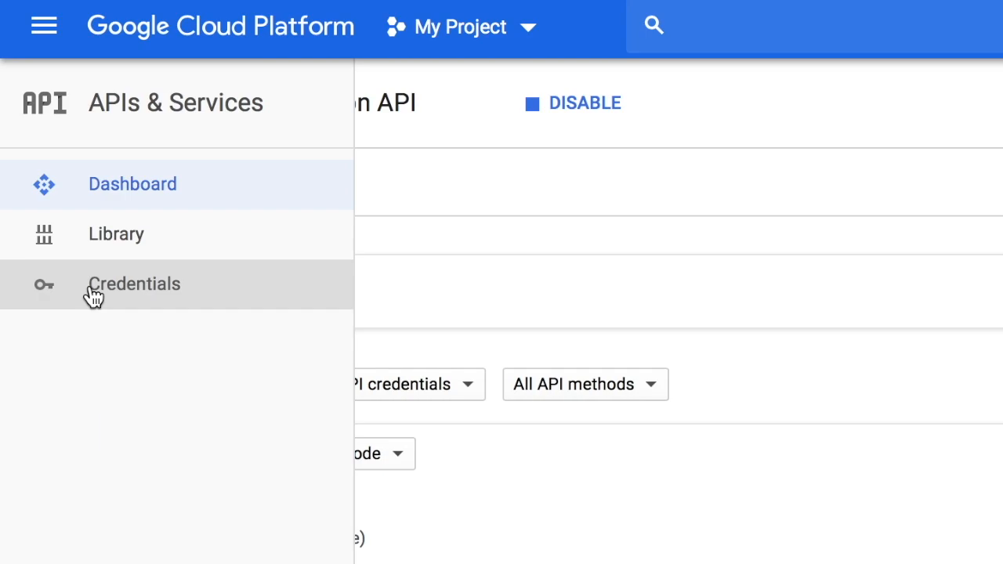
Go to the Credentials page under APIs & Services
left_click(134, 284)
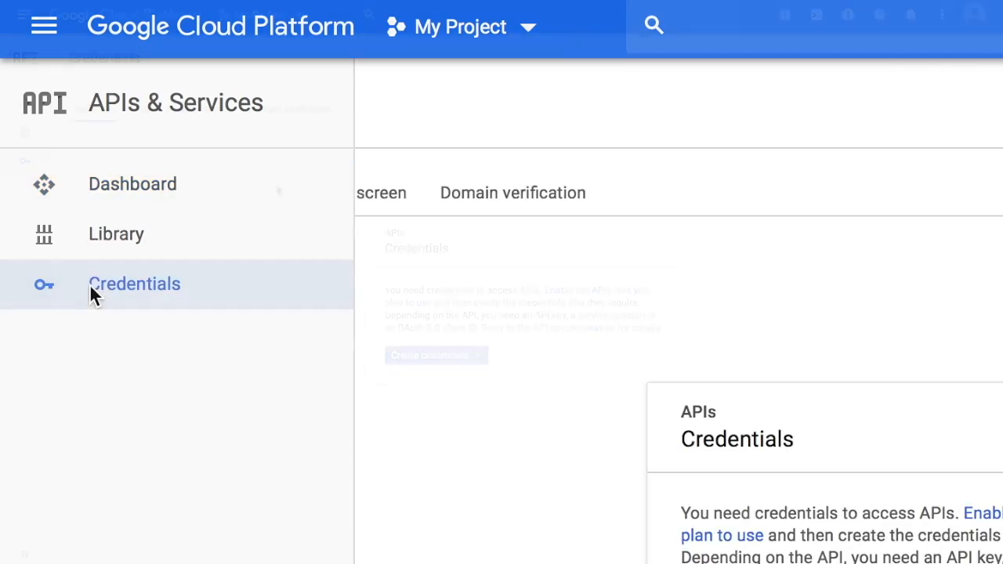
Create a new API key via Create credentials and close the 'API key created' confirmation
left_click(135, 284)
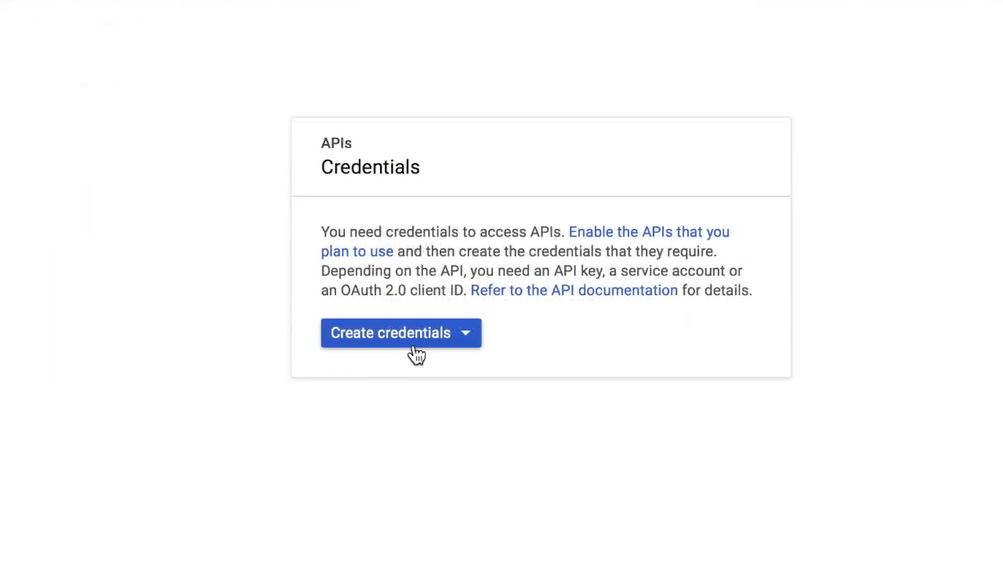
mouse_move(451, 337)
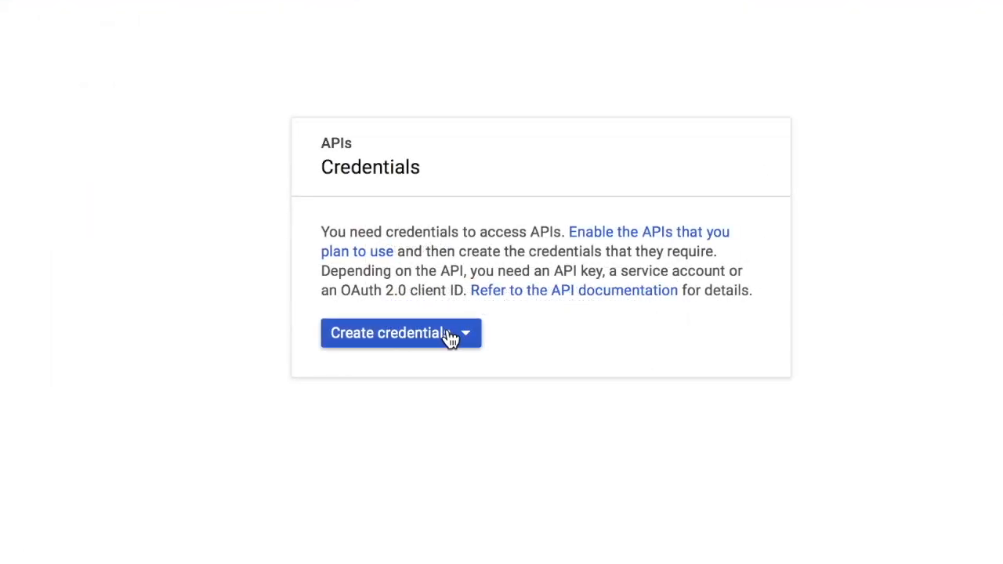
left_click(392, 332)
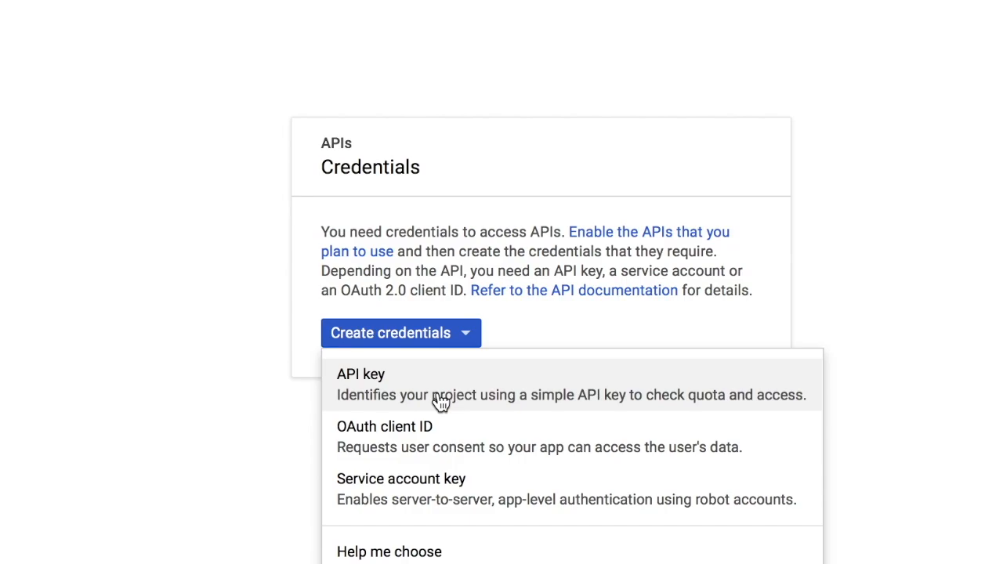
left_click(360, 373)
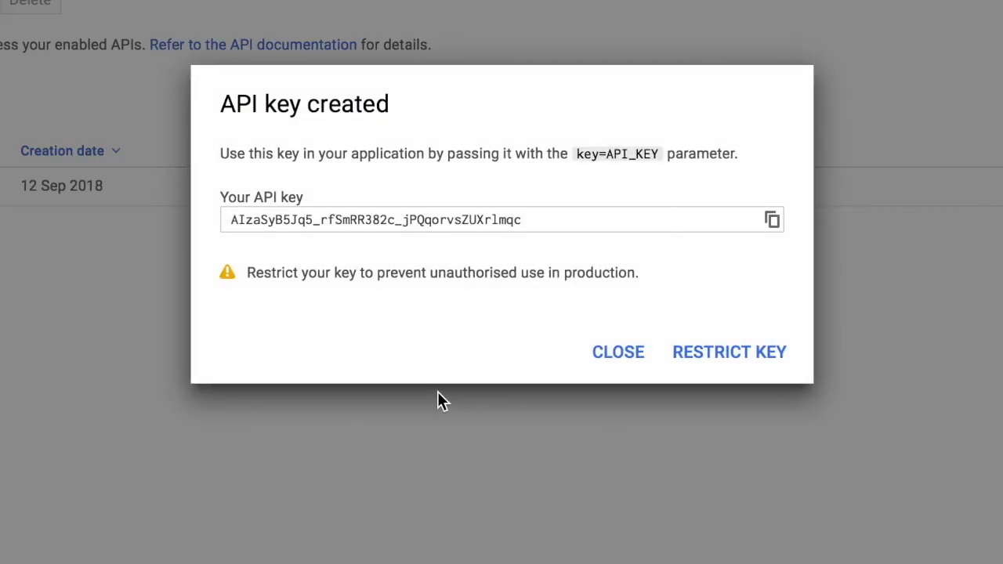
mouse_move(222, 238)
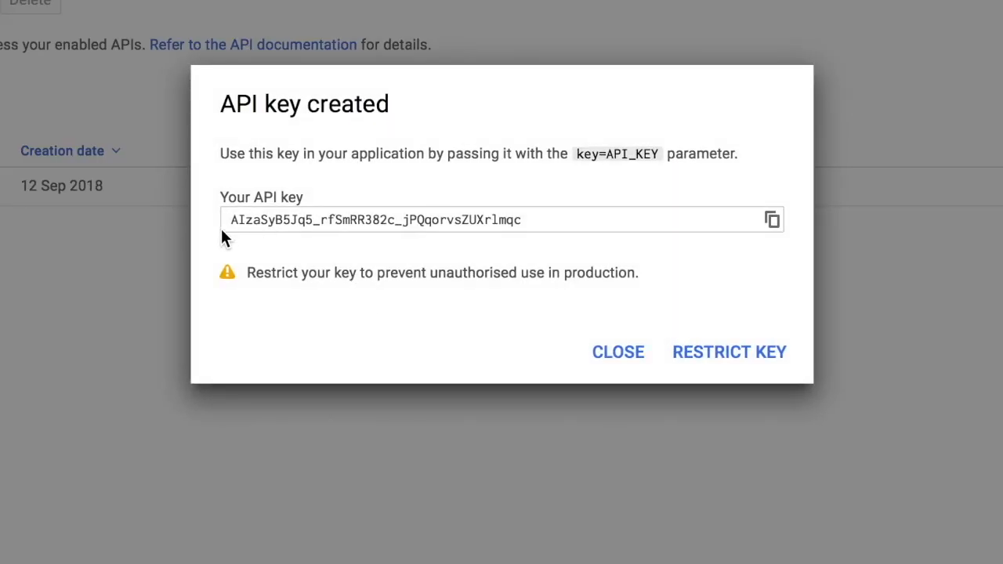
mouse_move(583, 241)
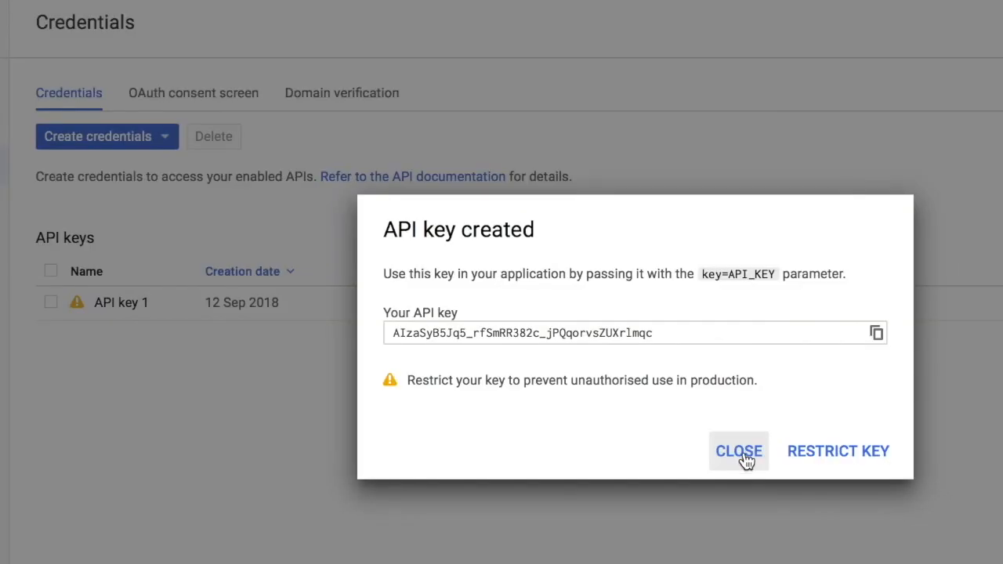
left_click(738, 451)
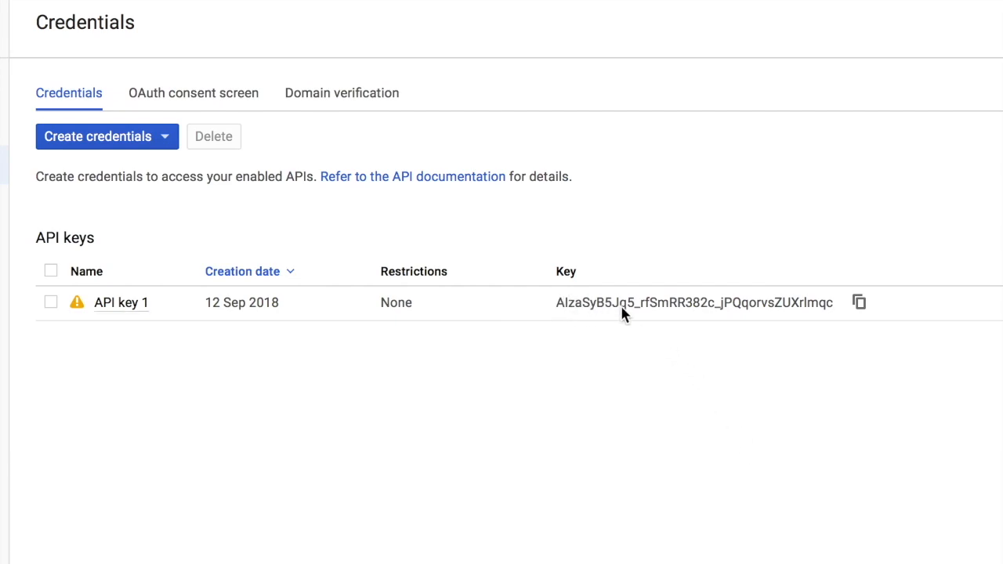
mouse_move(720, 337)
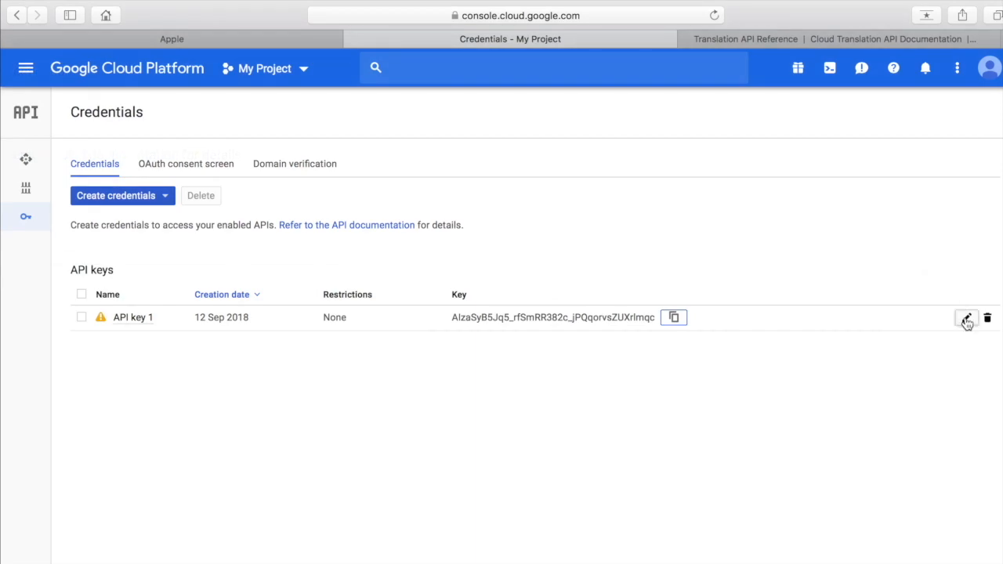
Enter the edit settings page for API key 1 from the credentials list
left_click(965, 317)
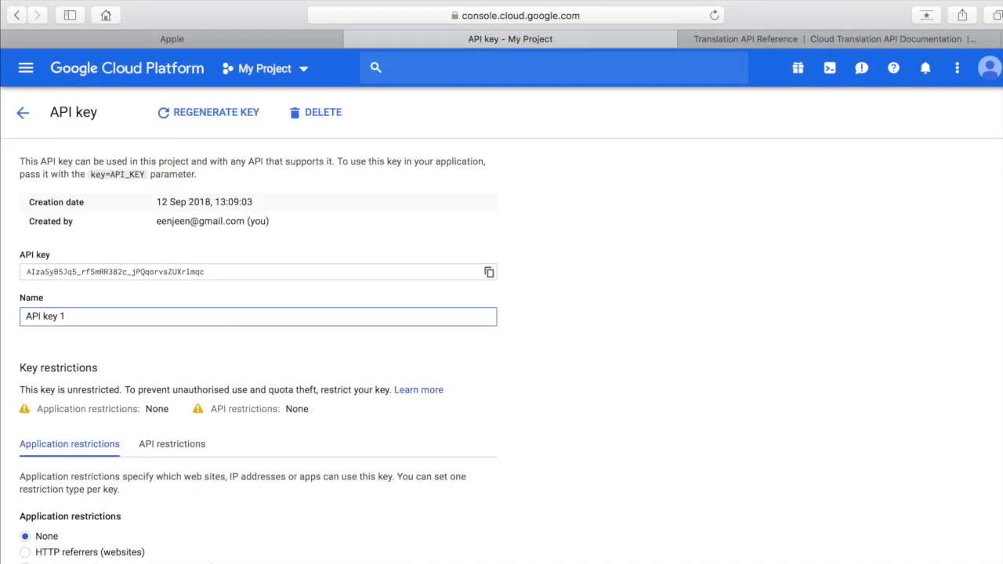
Replace the key's name with 'Translate app' and move down to the restrictions section
left_click(259, 317)
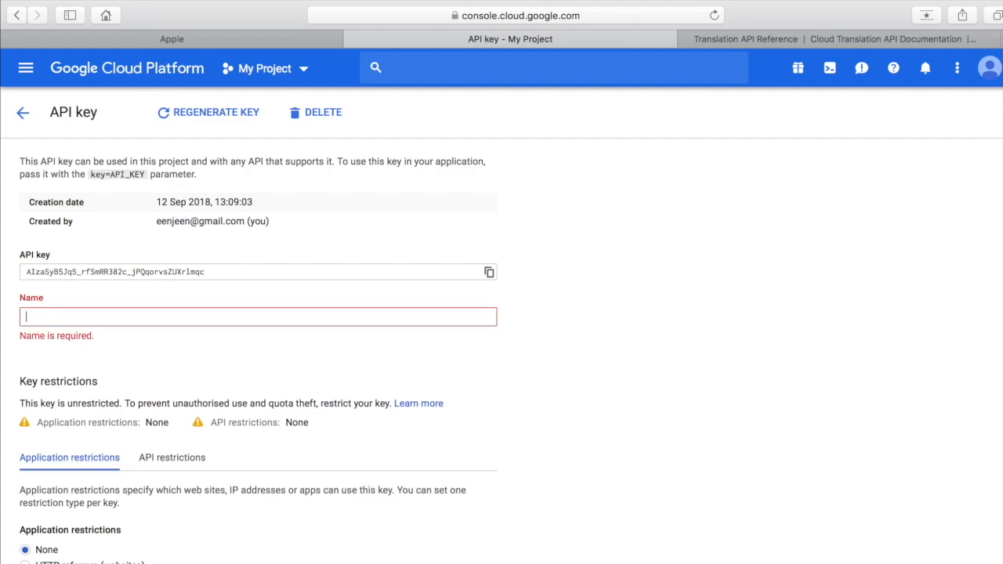
type("Translate app")
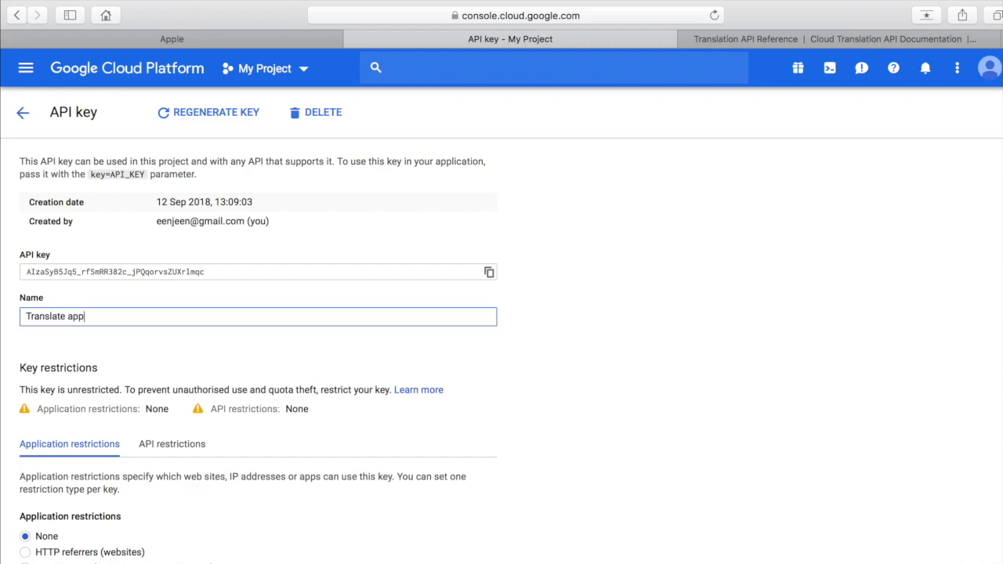
scroll("down", 3)
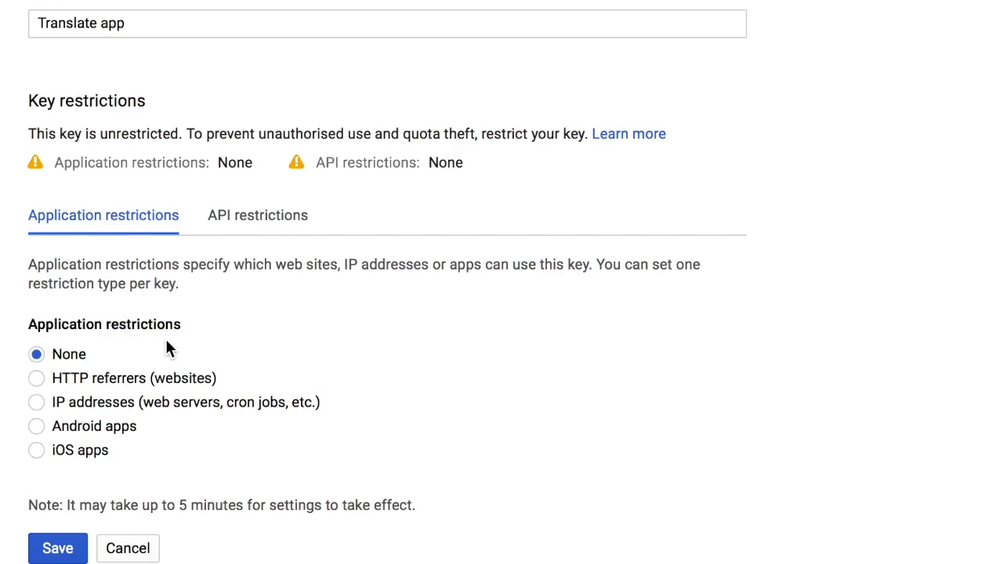
mouse_move(144, 391)
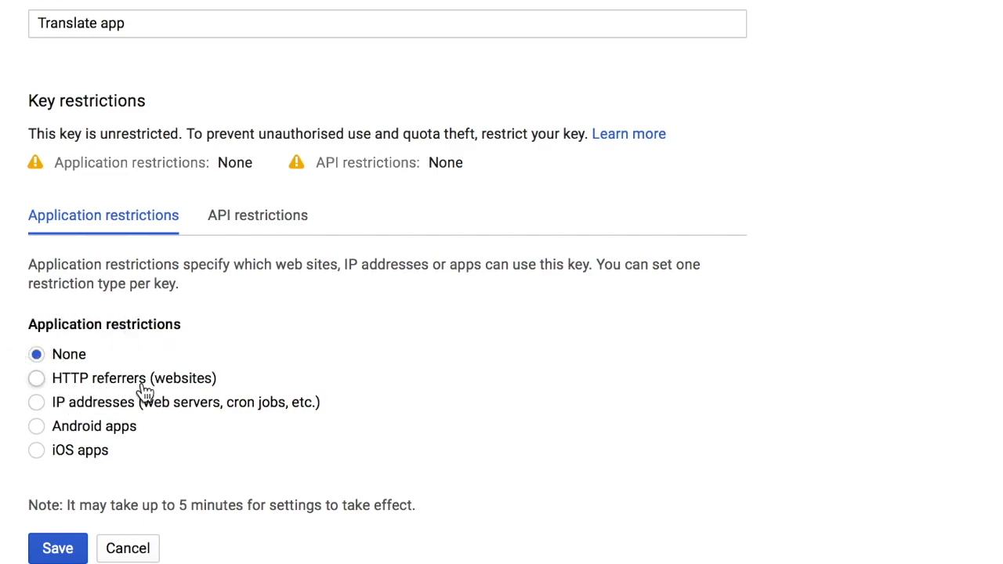
mouse_move(12, 361)
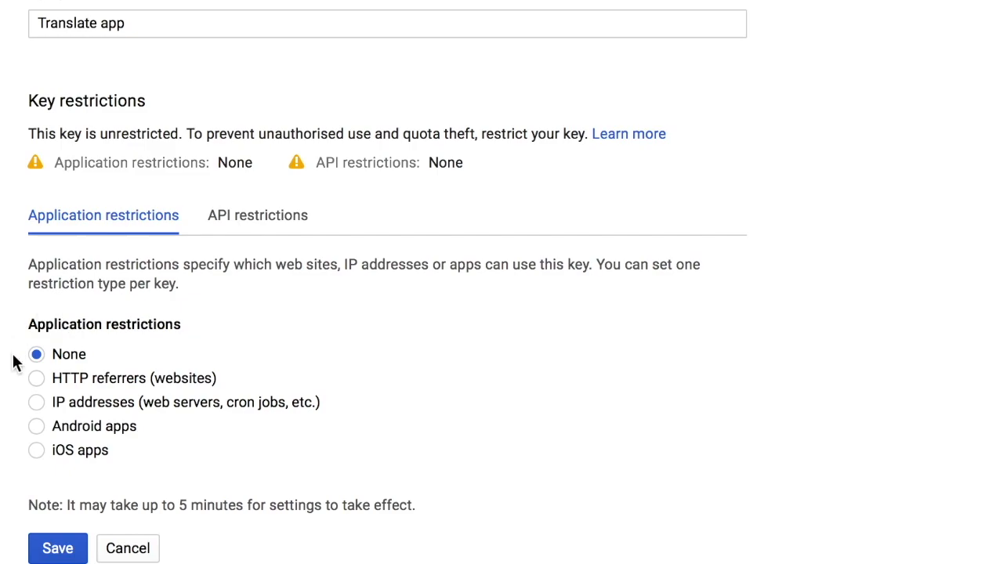
mouse_move(116, 430)
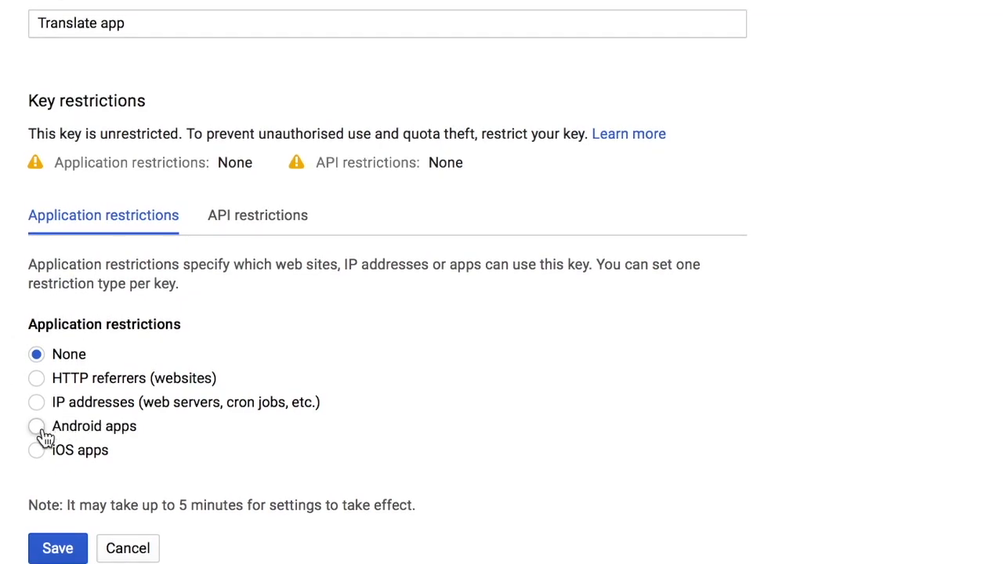
left_click(36, 426)
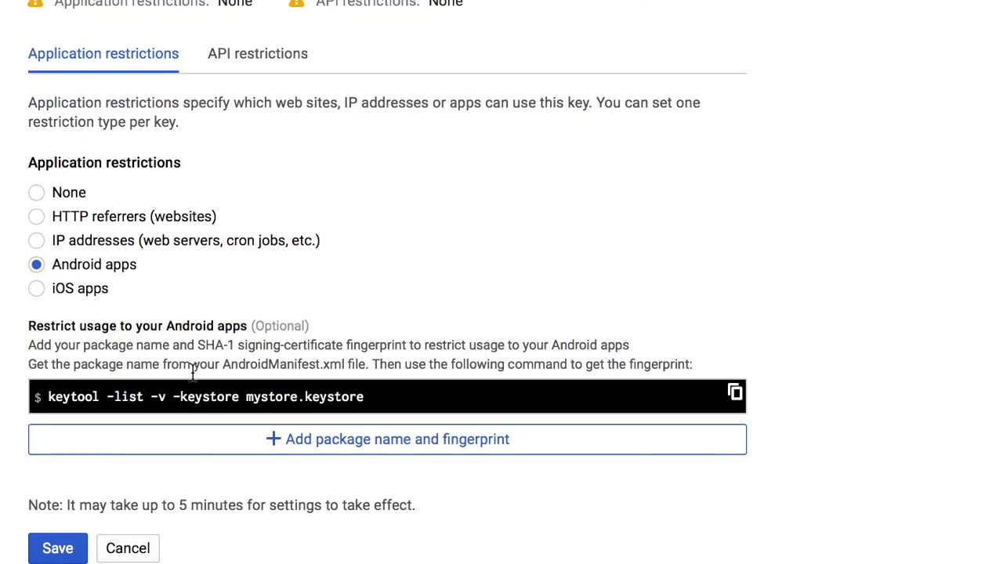
mouse_move(360, 459)
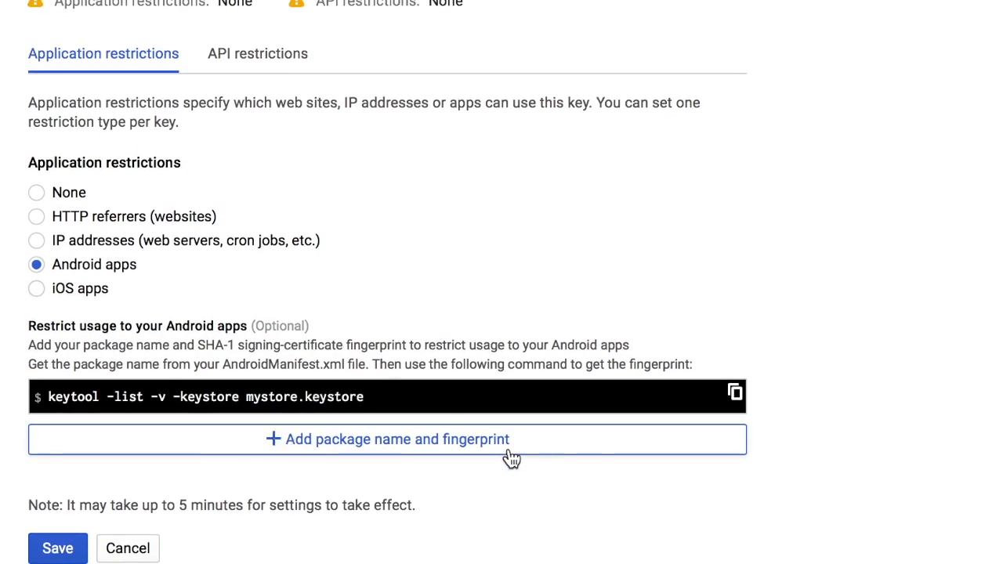
mouse_move(319, 288)
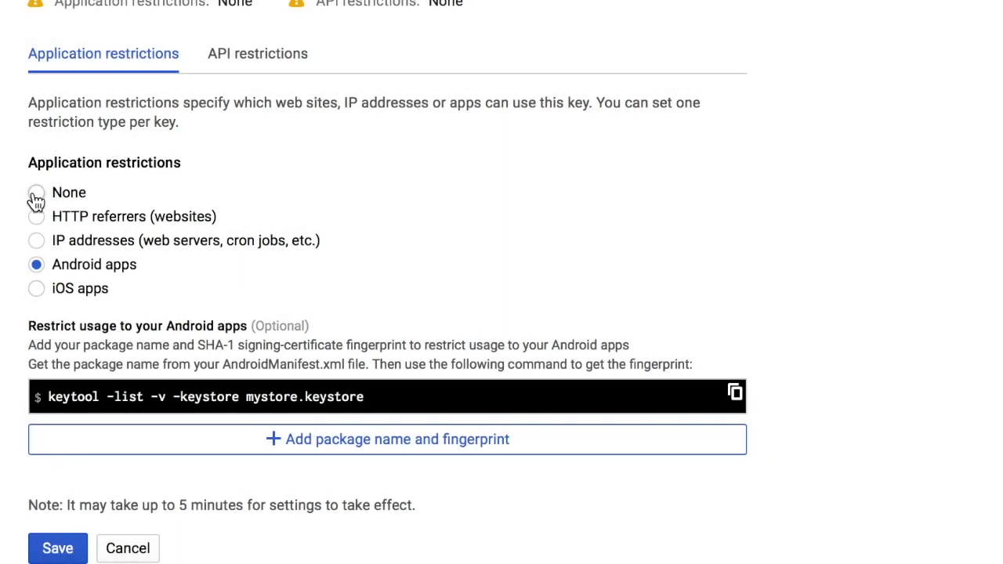
left_click(36, 192)
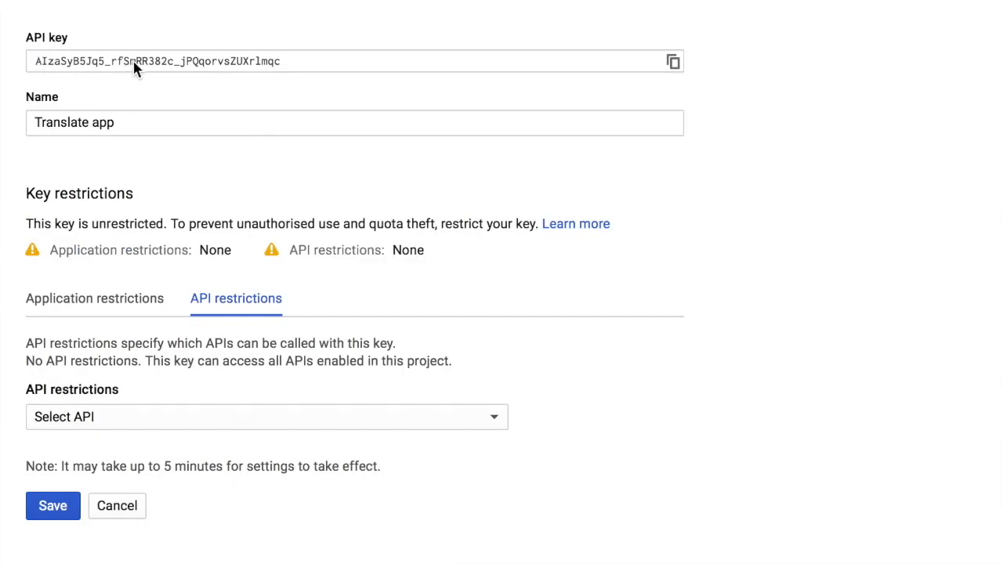
mouse_move(292, 68)
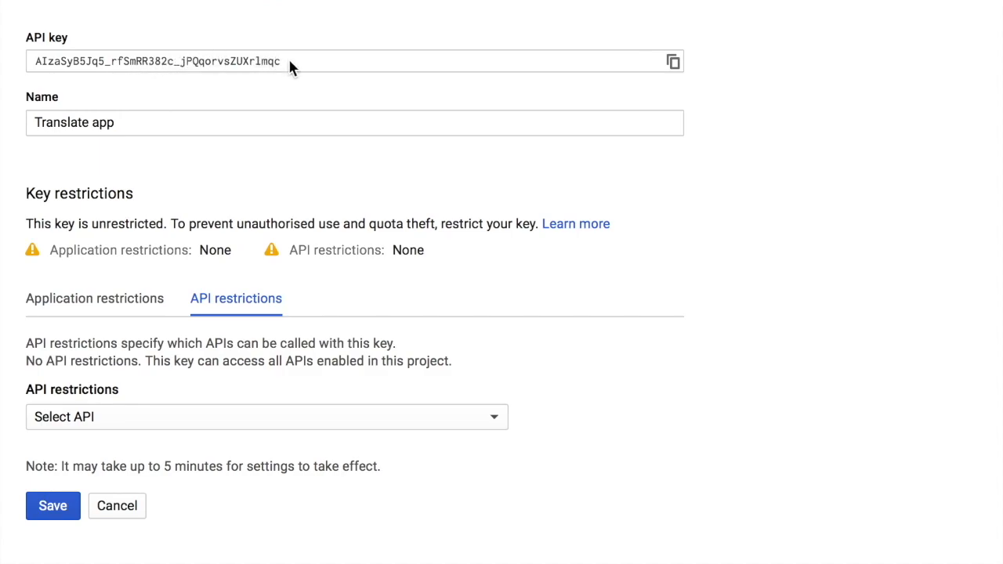
mouse_move(279, 50)
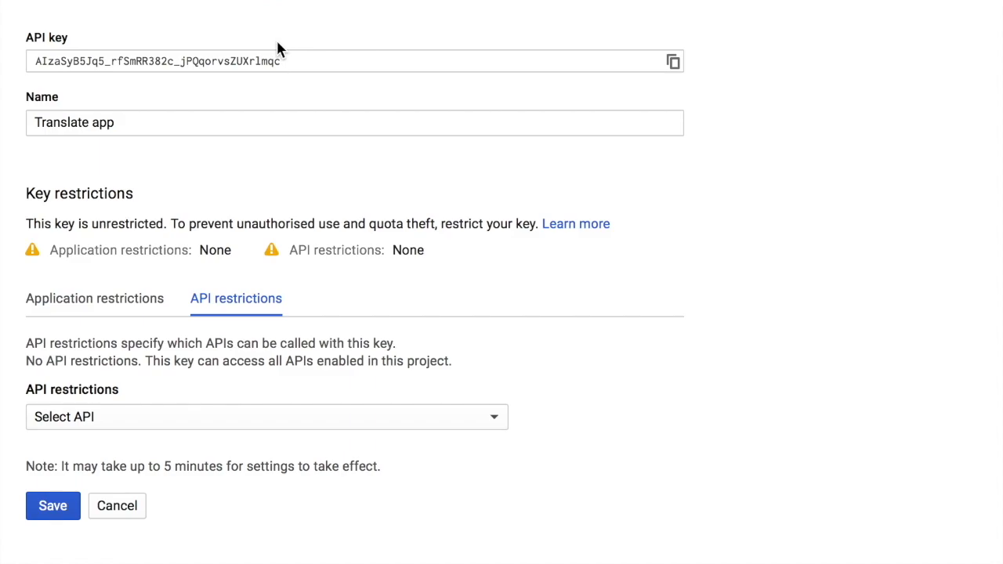
mouse_move(238, 417)
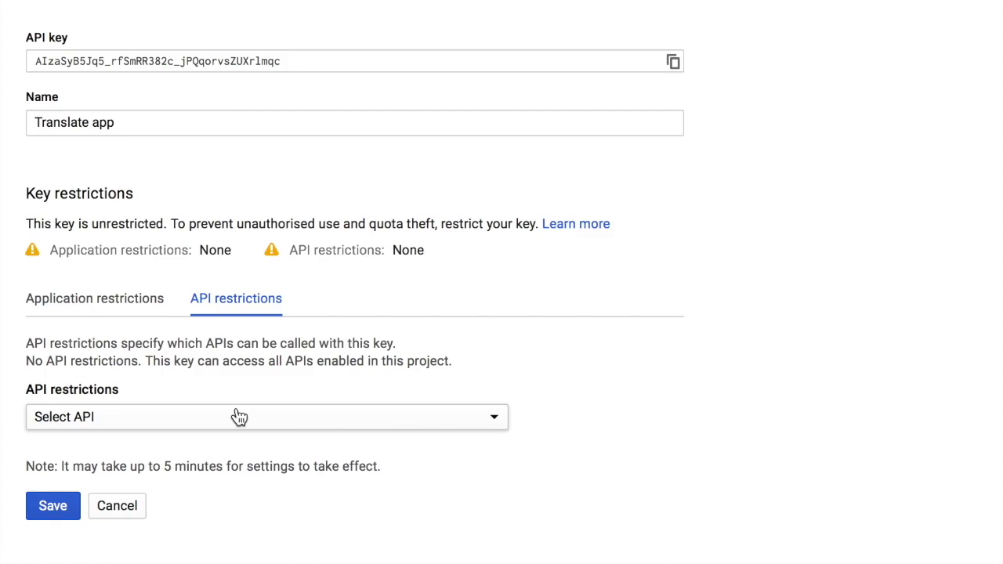
Restrict the key to the Cloud Translation API from the Select API list and save
left_click(267, 417)
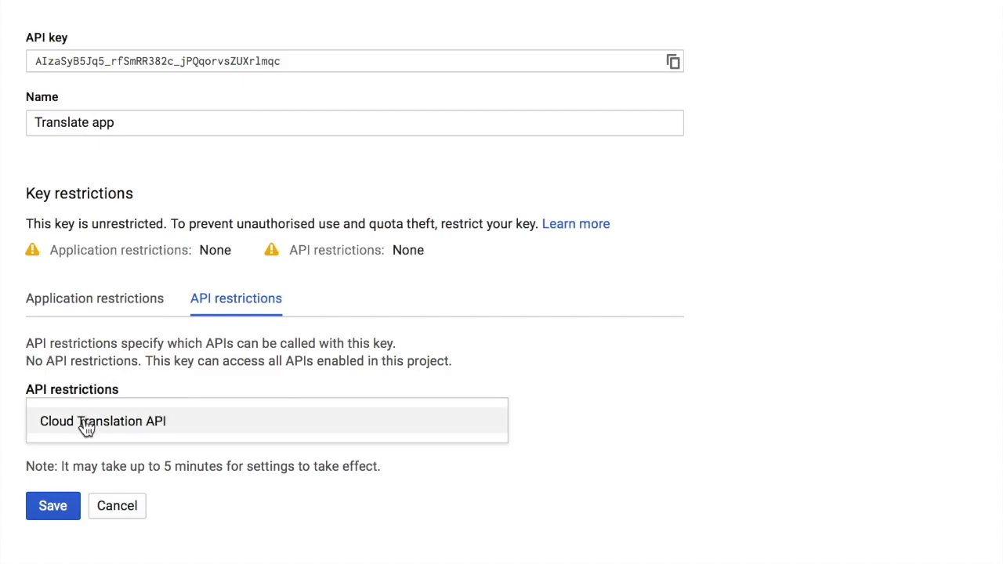
mouse_move(153, 425)
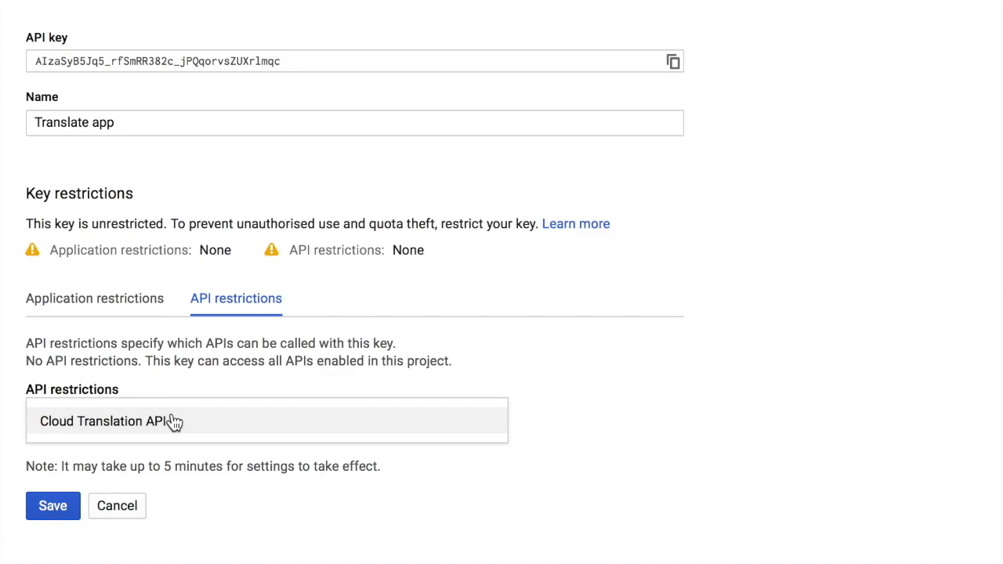
mouse_move(172, 420)
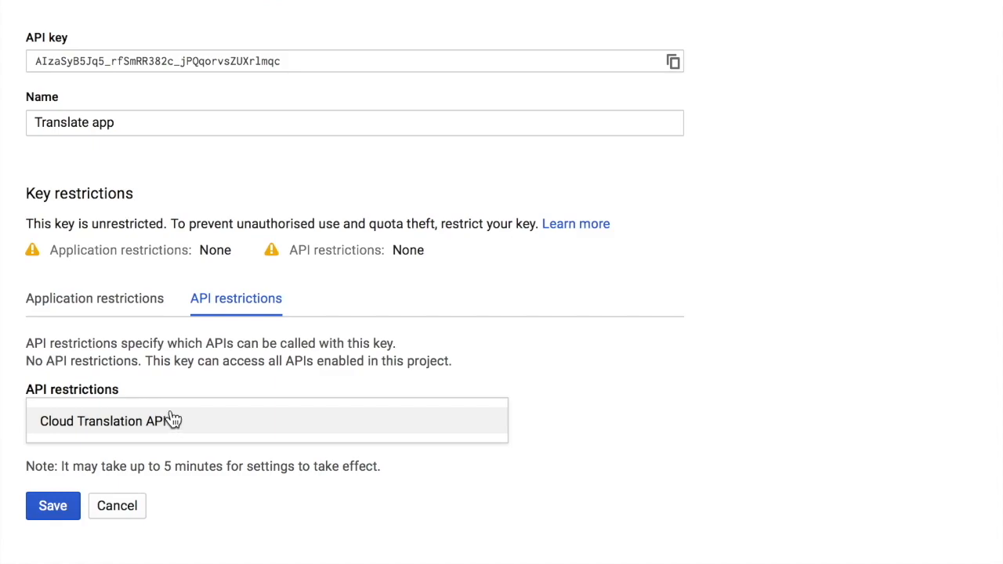
mouse_move(258, 82)
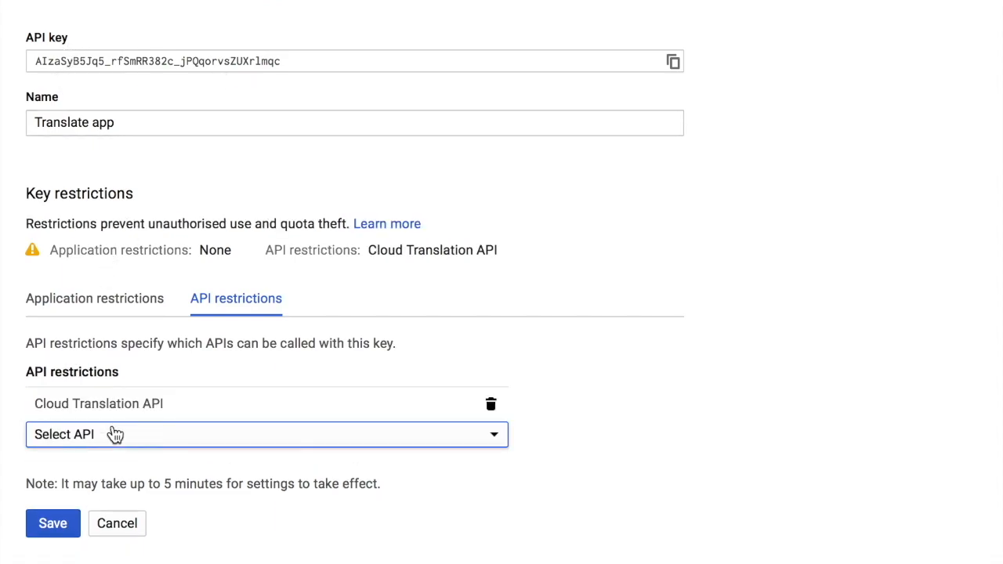
left_click(53, 524)
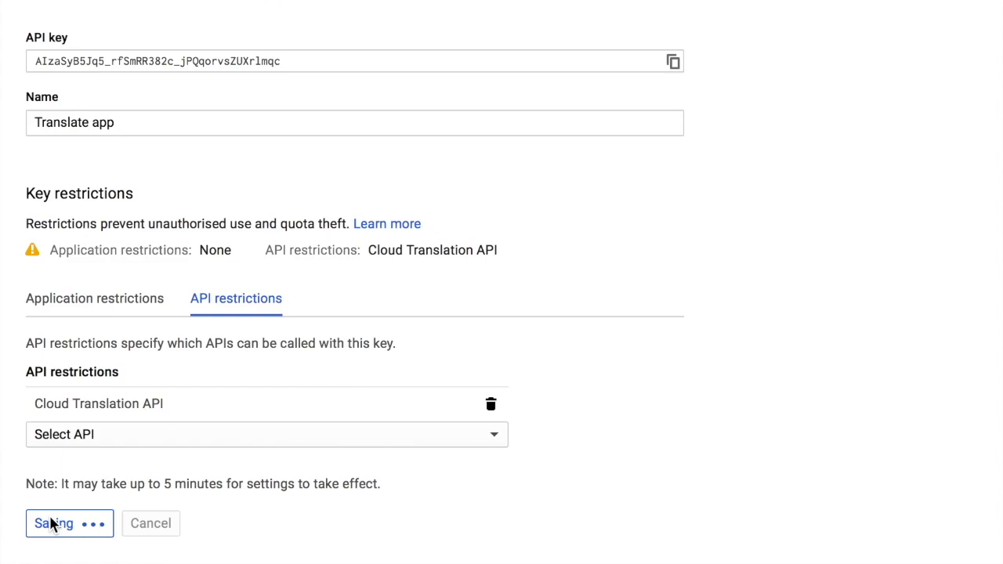
Let the save finish and land on the credentials list showing Translate app with 1 API restriction
left_click(53, 523)
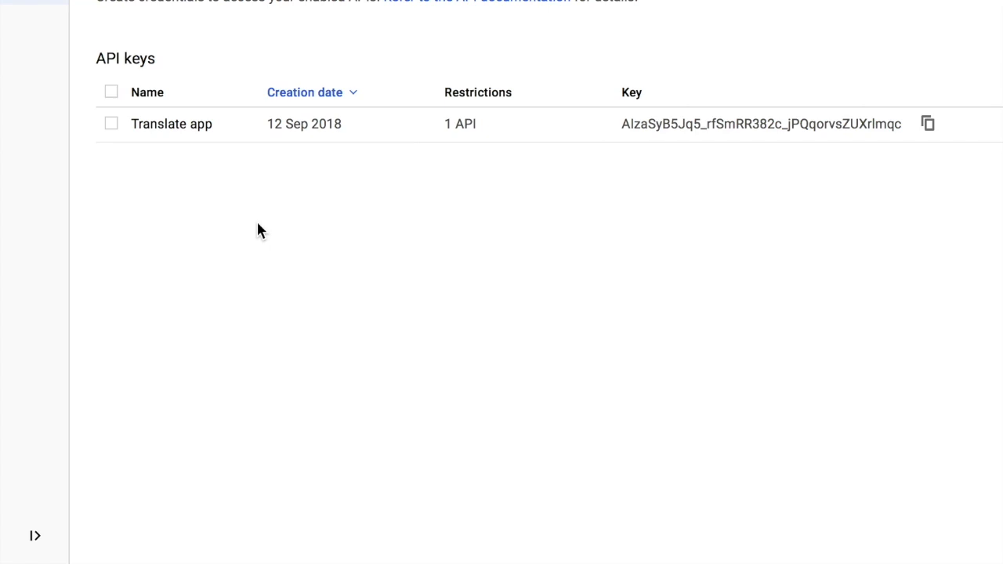